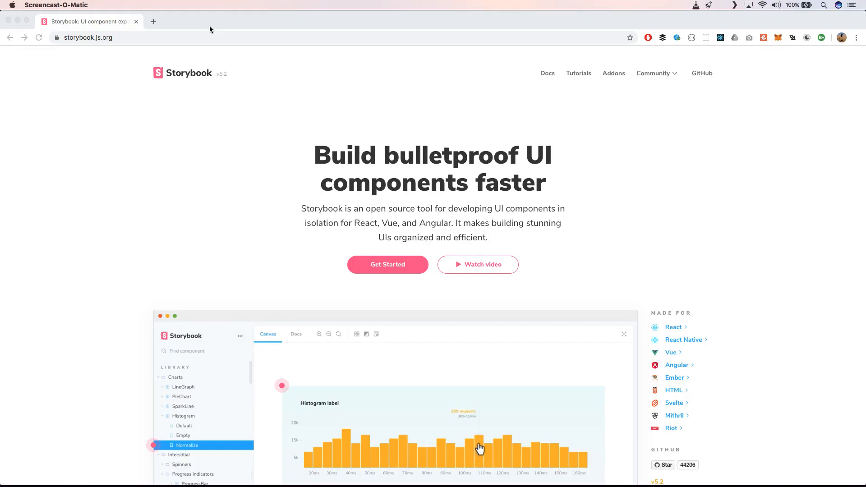
pyautogui.click(366, 334)
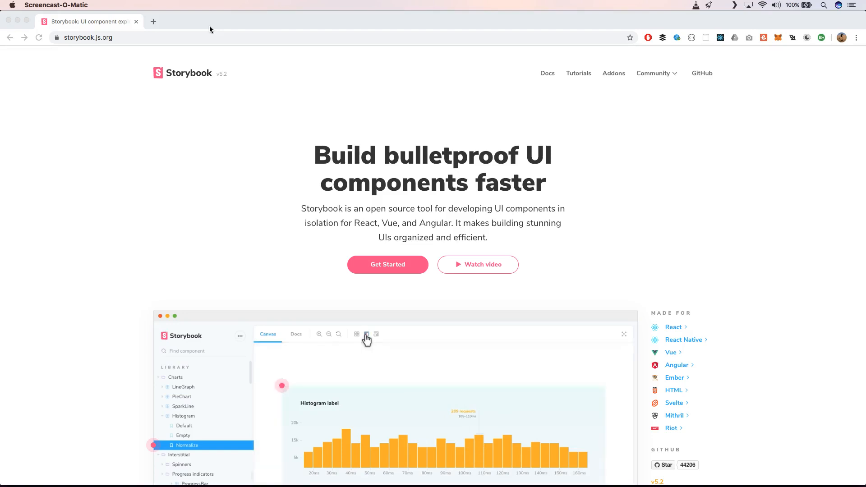
pyautogui.click(182, 425)
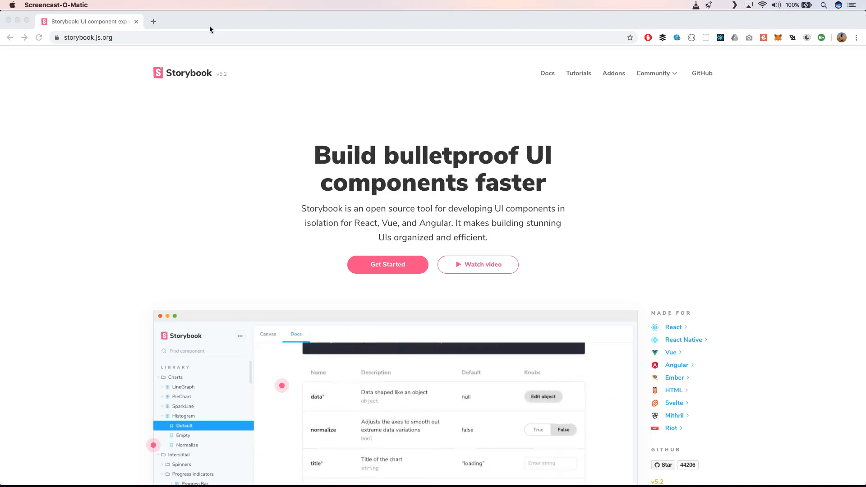
pyautogui.click(268, 334)
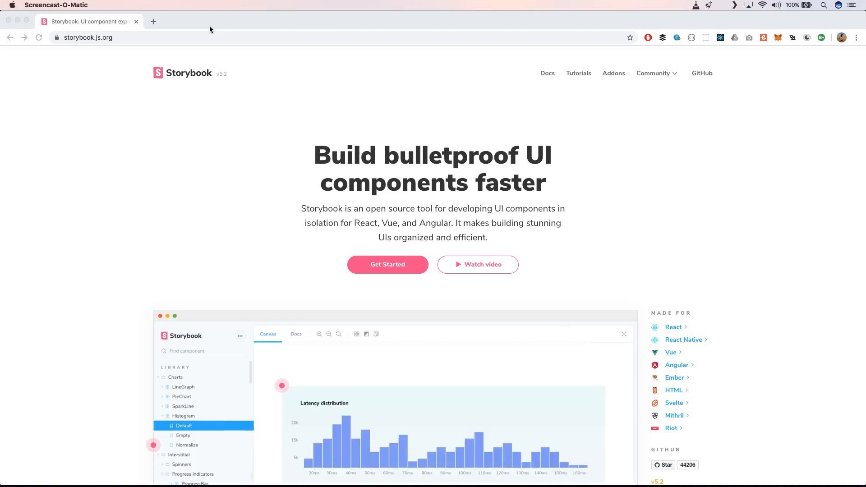
pyautogui.click(184, 434)
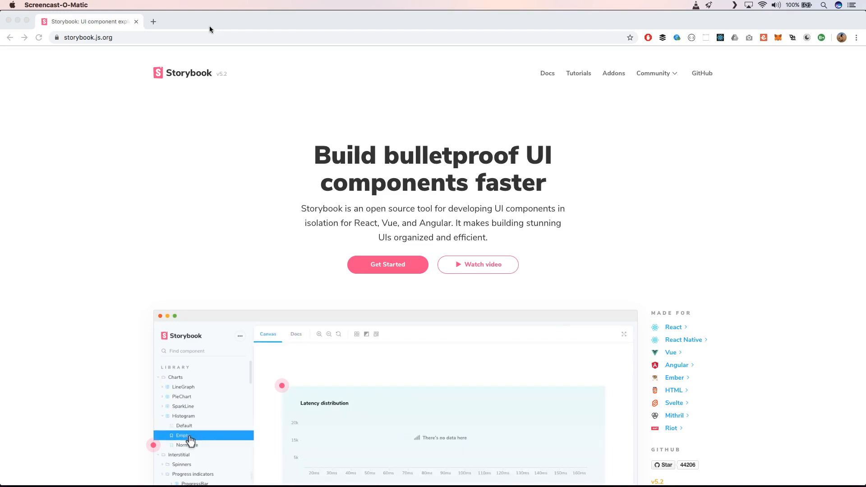
pyautogui.click(188, 445)
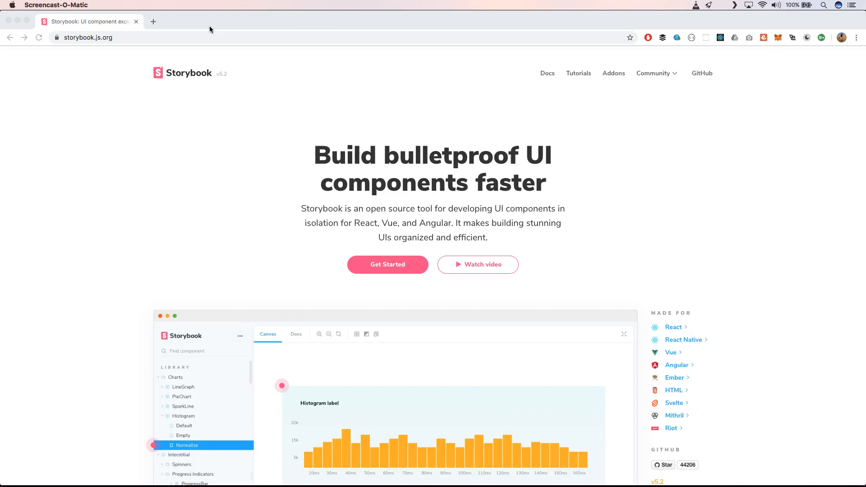
pyautogui.moveTo(479, 447)
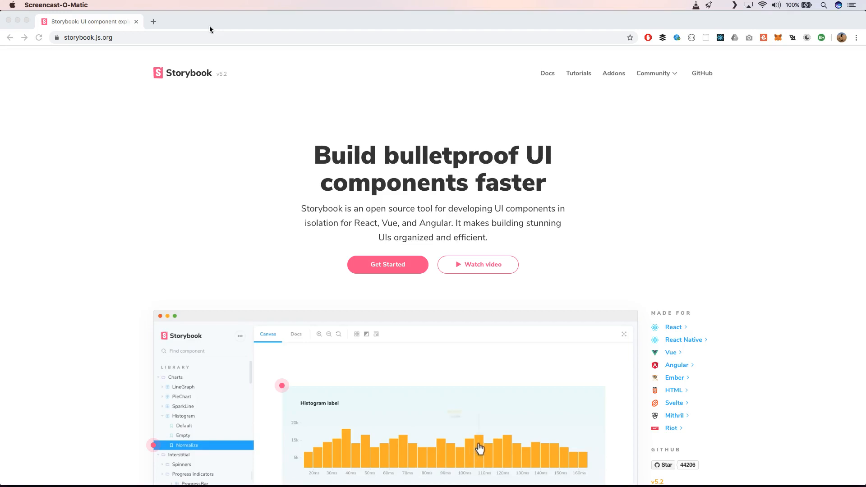
pyautogui.moveTo(461, 420)
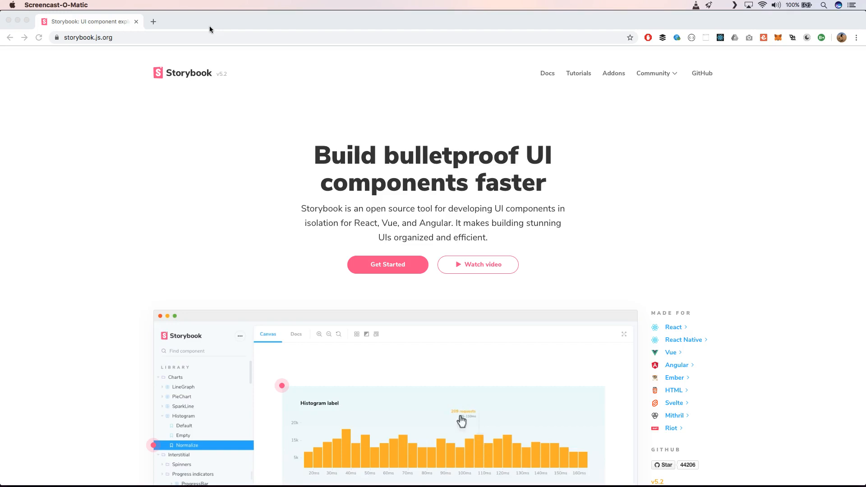
pyautogui.click(366, 334)
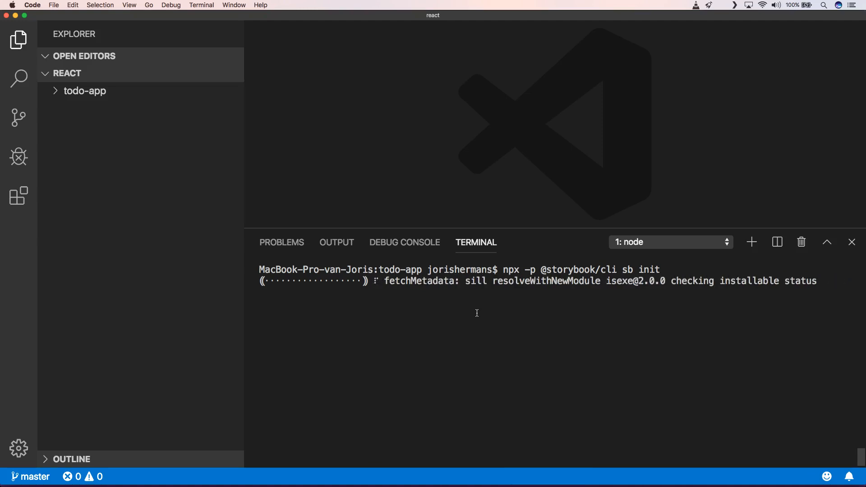
pyautogui.moveTo(123, 156)
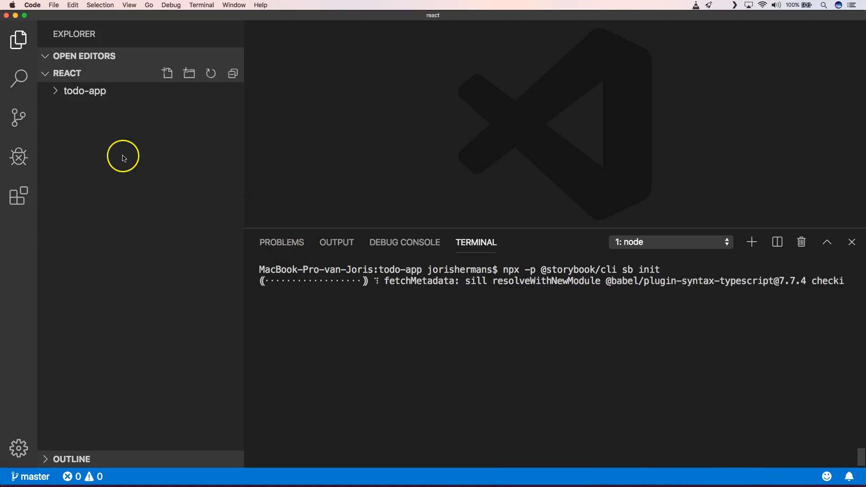
pyautogui.click(85, 90)
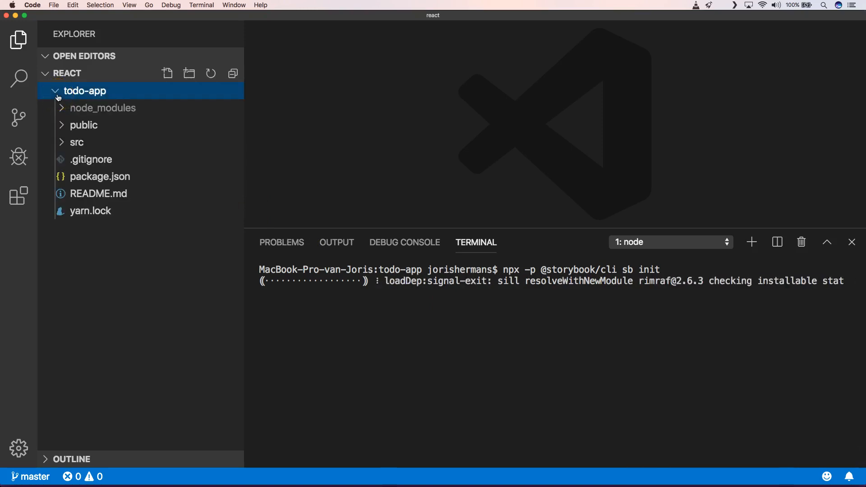
pyautogui.moveTo(120, 134)
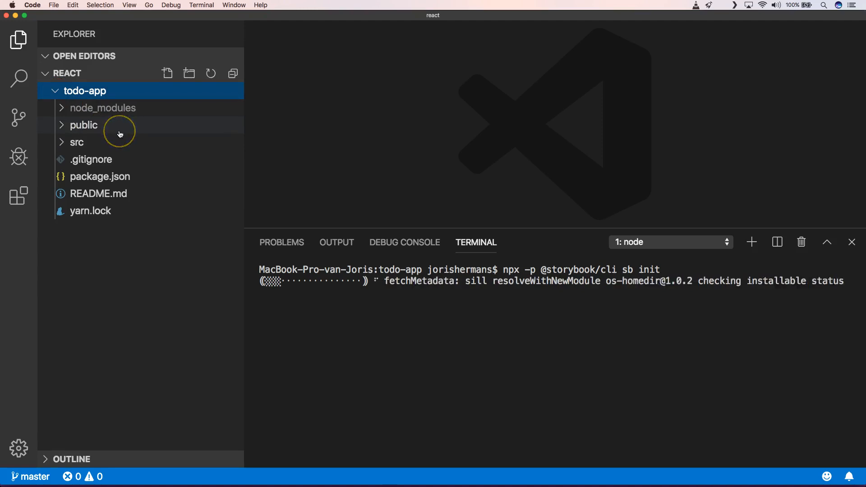
pyautogui.moveTo(111, 155)
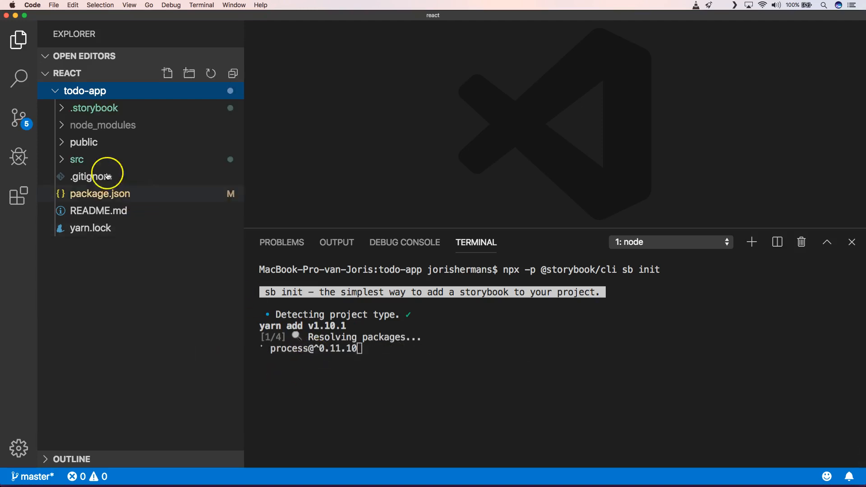
# Step: Change .storybook/config.js to scan '../src' and expand src/stories in the Explorer
pyautogui.click(94, 107)
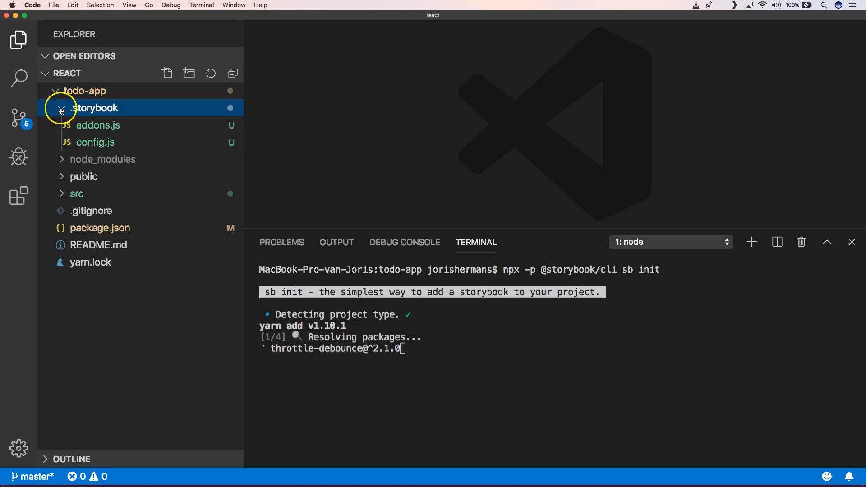
pyautogui.click(94, 142)
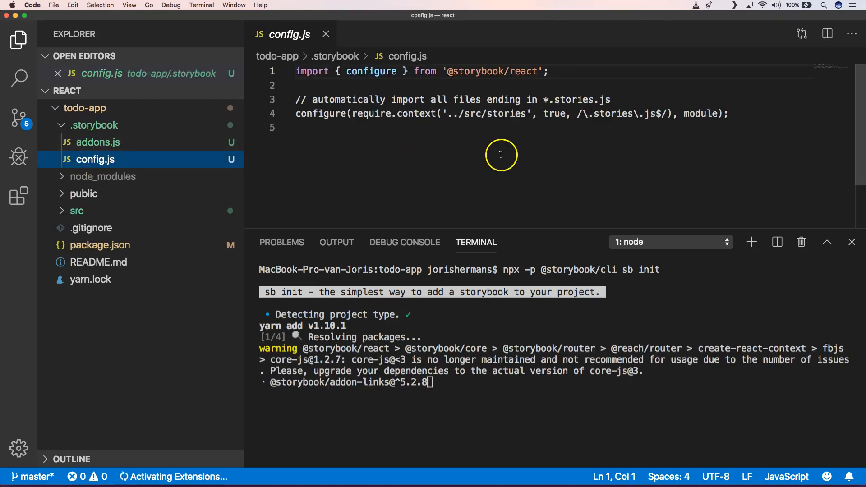
pyautogui.doubleClick(505, 113)
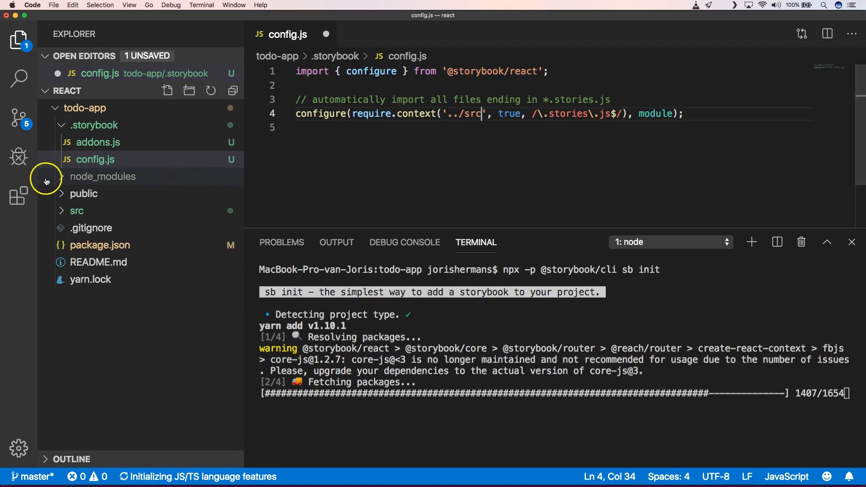
pyautogui.click(76, 210)
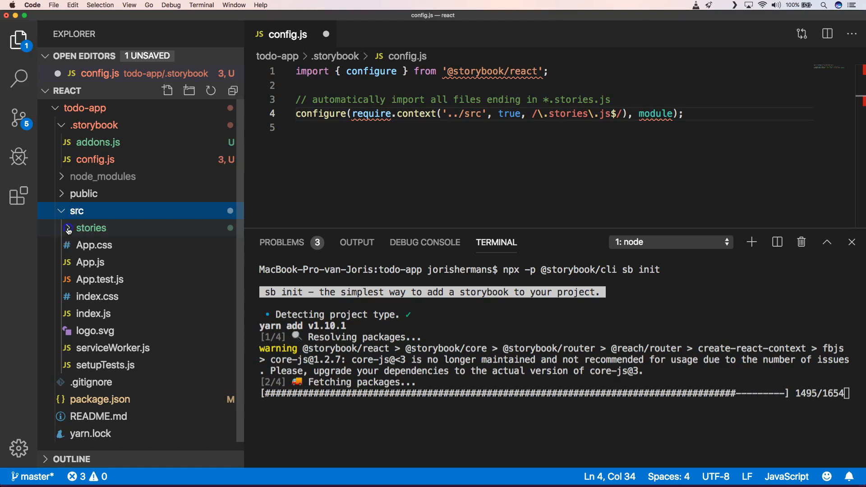
pyautogui.click(90, 228)
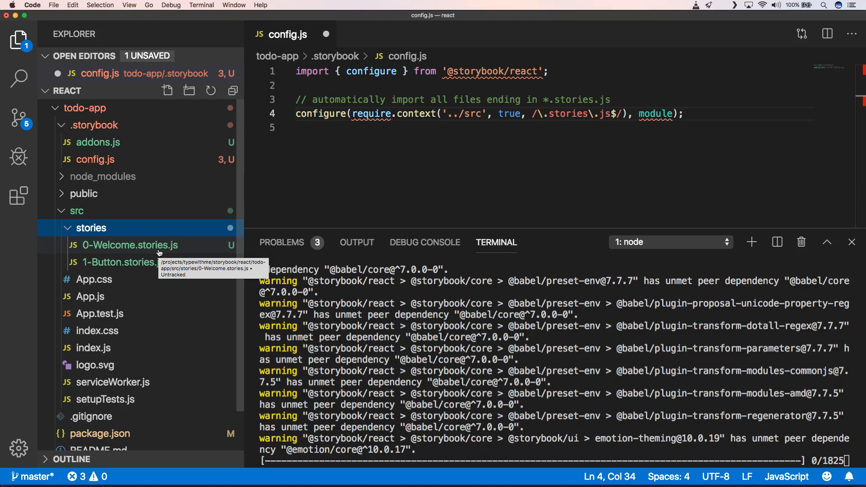
pyautogui.moveTo(160, 262)
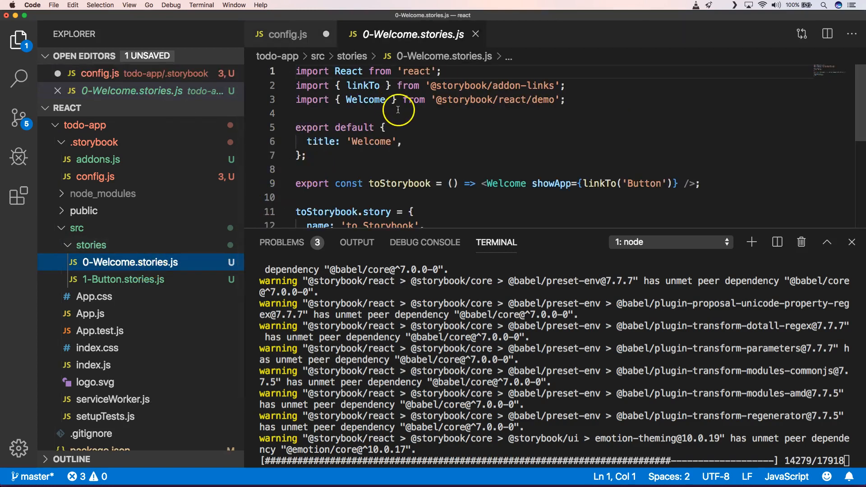
# Step: Read the Welcome import, then review 1-Button.stories.js and its Button title value
pyautogui.click(398, 114)
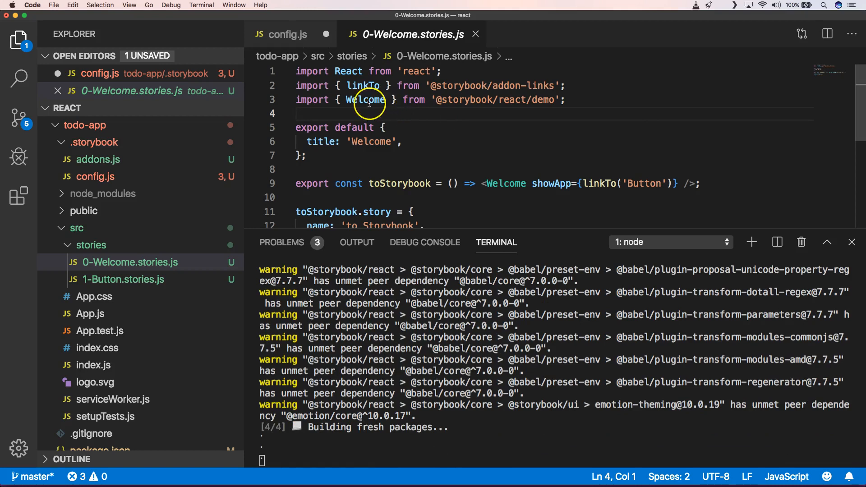
pyautogui.doubleClick(366, 100)
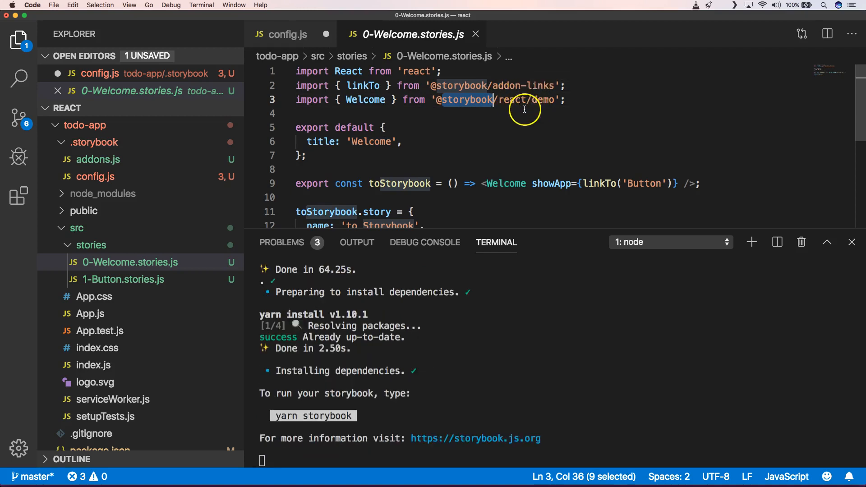
pyautogui.moveTo(133, 285)
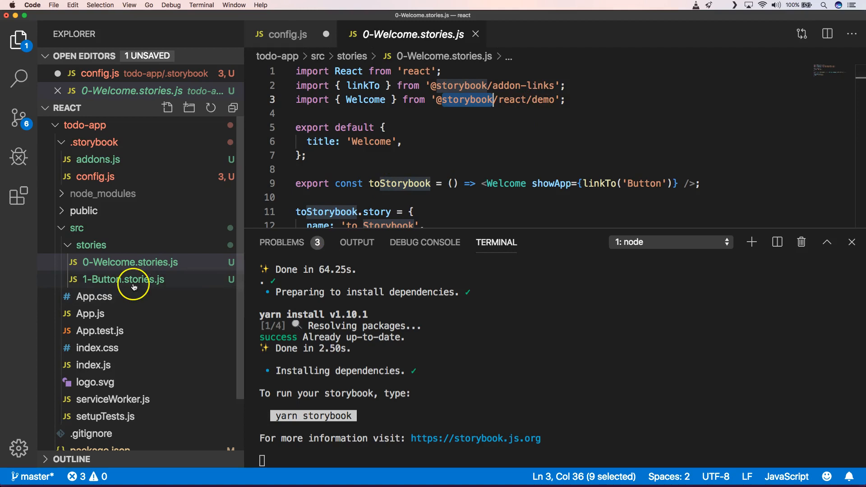
pyautogui.click(123, 279)
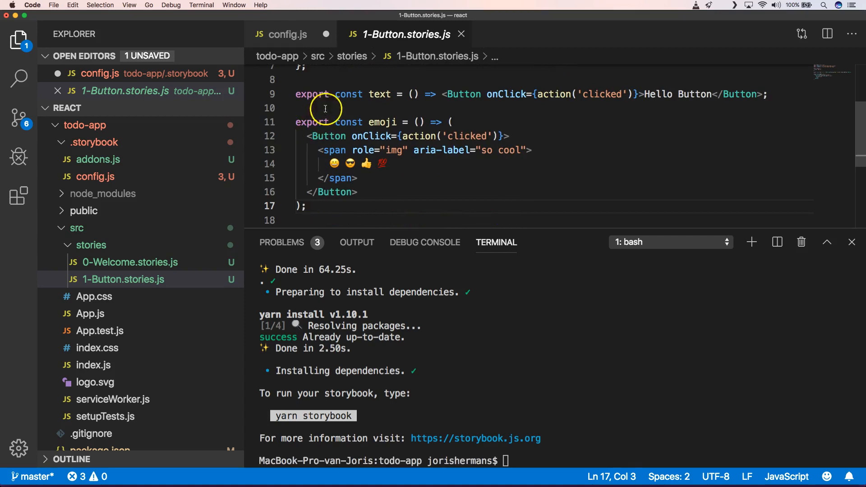
pyautogui.doubleClick(382, 122)
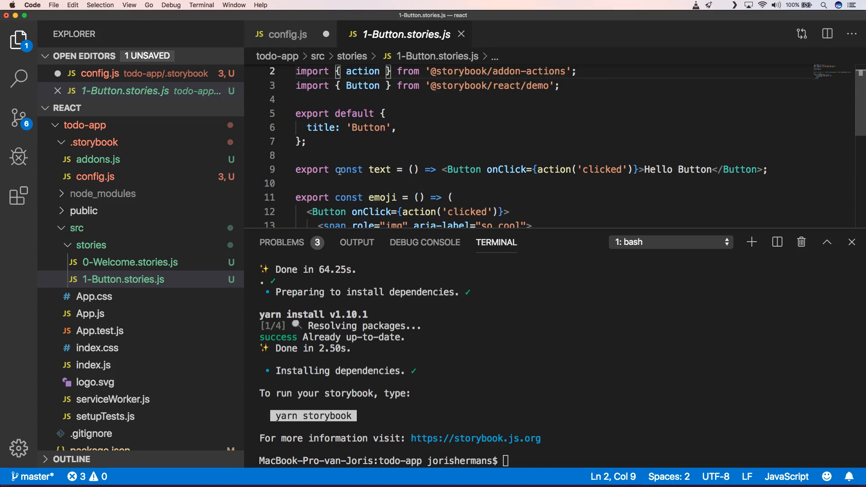
pyautogui.moveTo(358, 154)
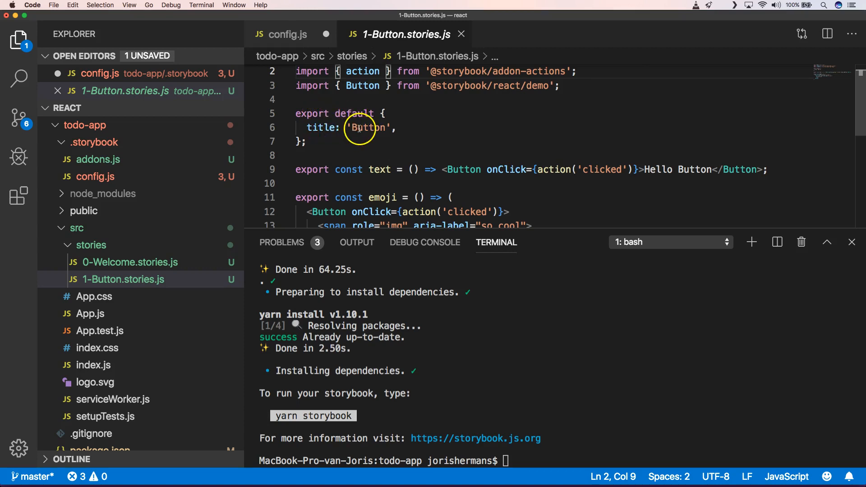
pyautogui.doubleClick(367, 127)
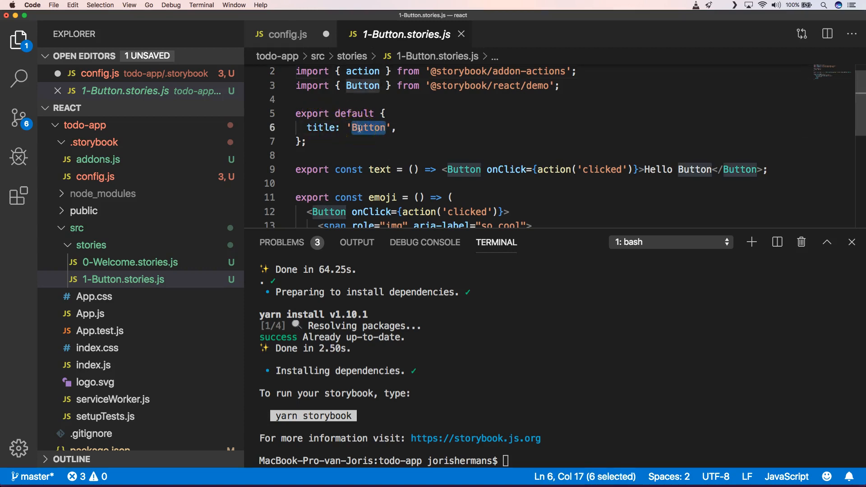
pyautogui.click(313, 141)
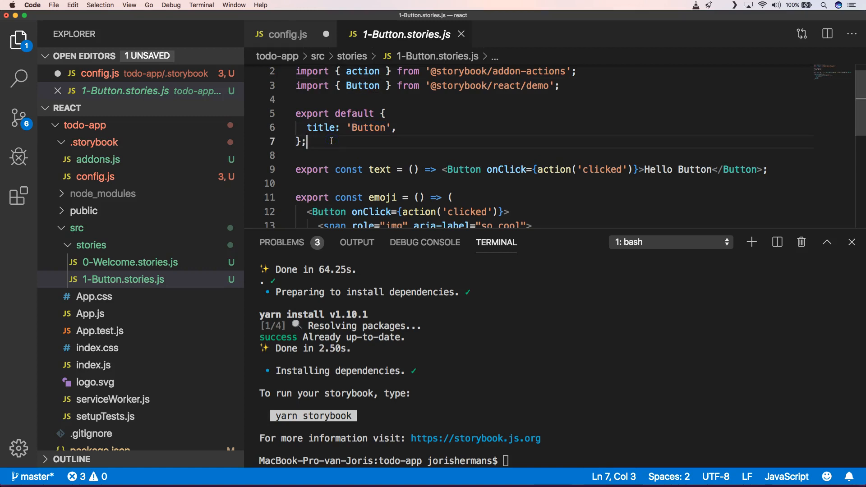
# Step: Run `yarn storybook` in the terminal to launch the Storybook server
pyautogui.click(90, 313)
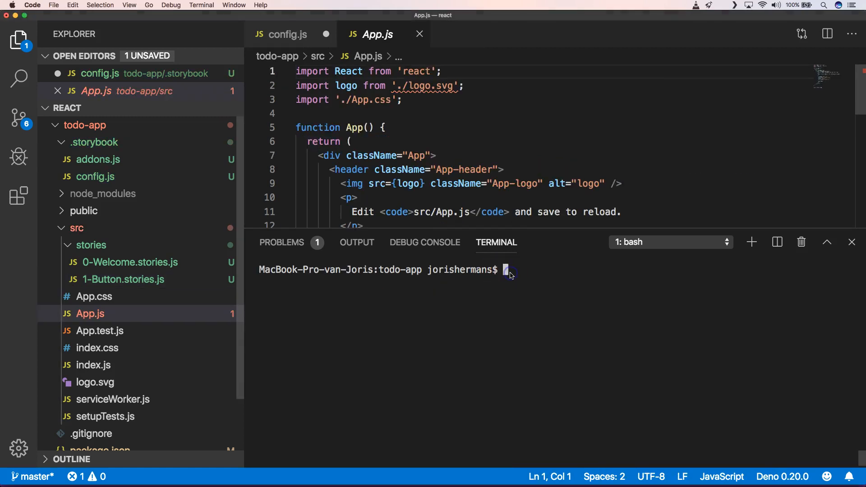
pyautogui.write('yarn sto')
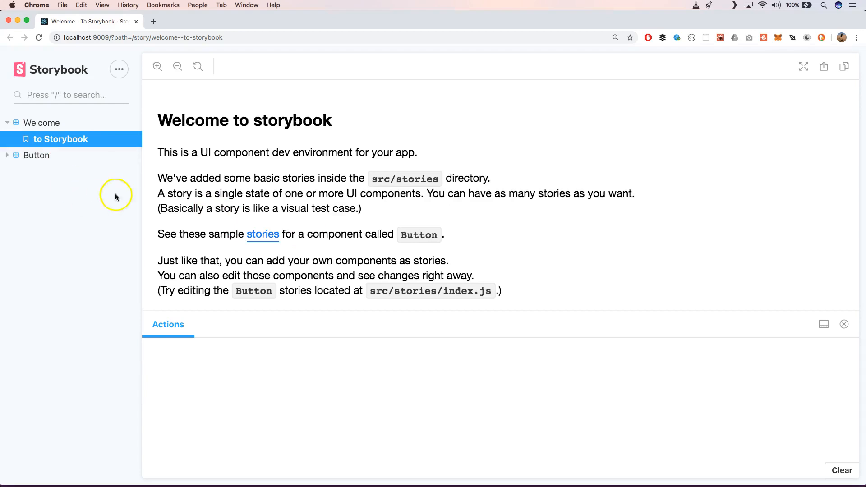
# Step: View the Button Text and Emoji stories and click the rendered emoji button
pyautogui.click(36, 156)
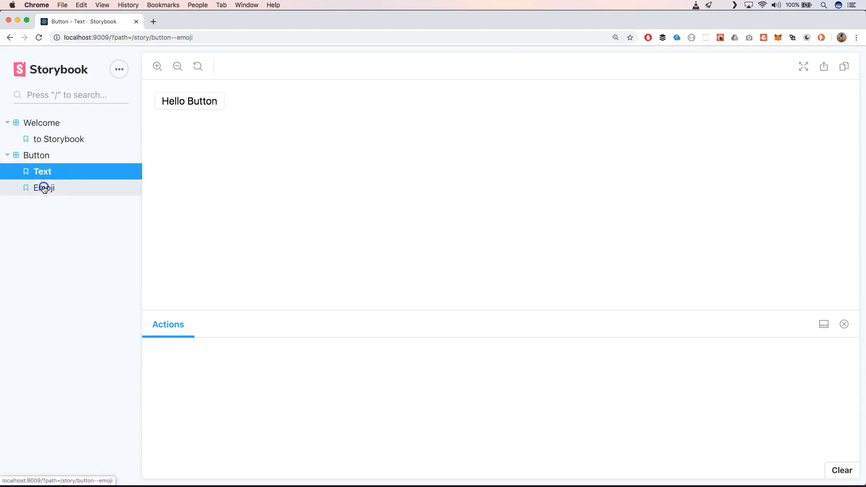
pyautogui.click(44, 188)
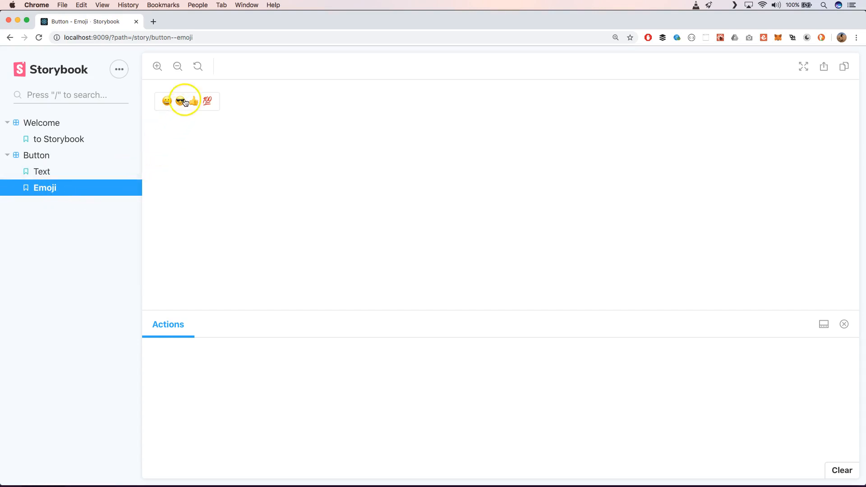
pyautogui.click(185, 101)
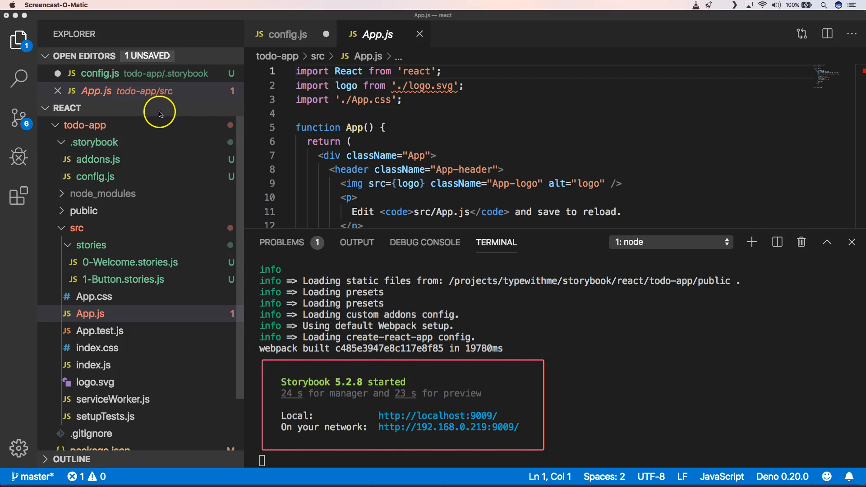
# Step: Create src/Todo.js with a Todo component rendering a done checkbox and title
pyautogui.click(167, 108)
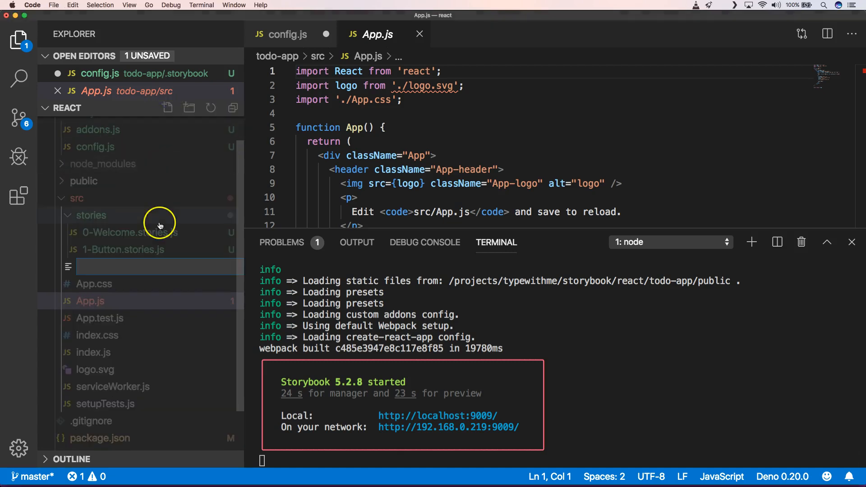
pyautogui.write('Todo.')
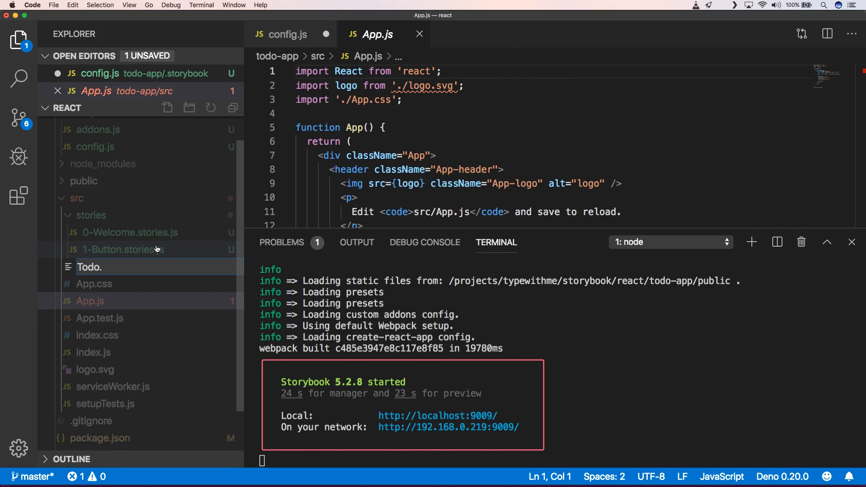
pyautogui.click(89, 267)
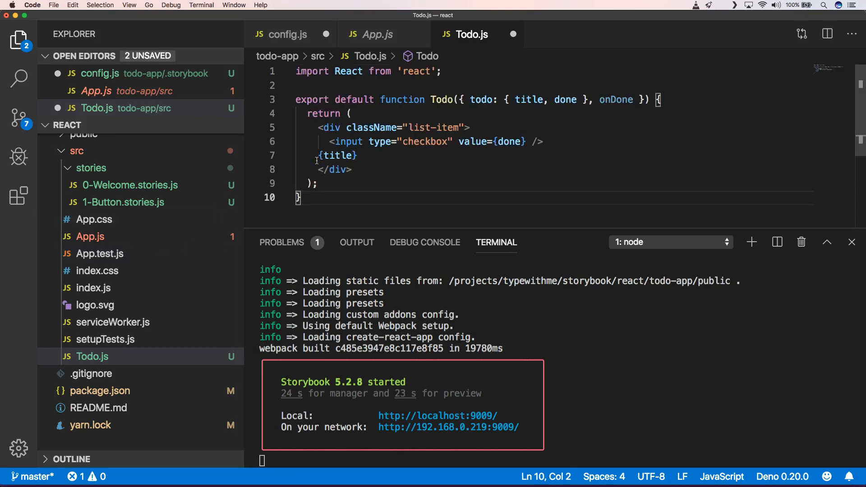
pyautogui.doubleClick(339, 155)
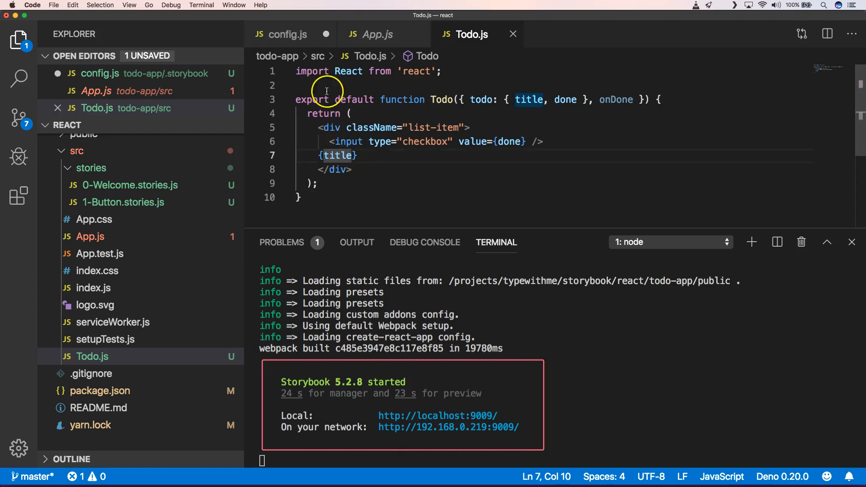
pyautogui.click(287, 34)
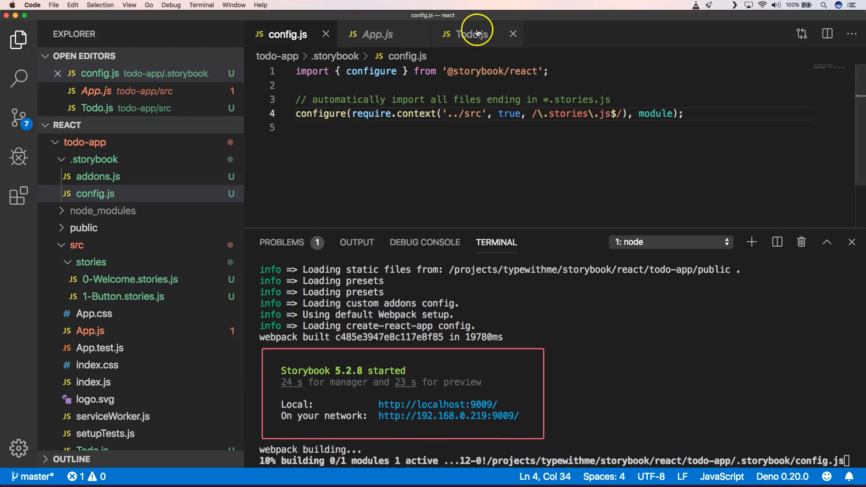
pyautogui.click(473, 34)
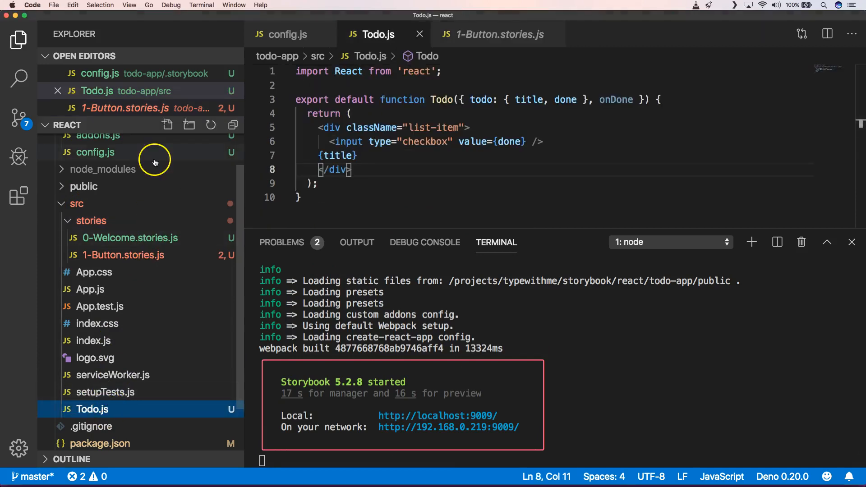
# Step: Create Todo.stories.js with a default export titled 'Todo'
pyautogui.click(167, 125)
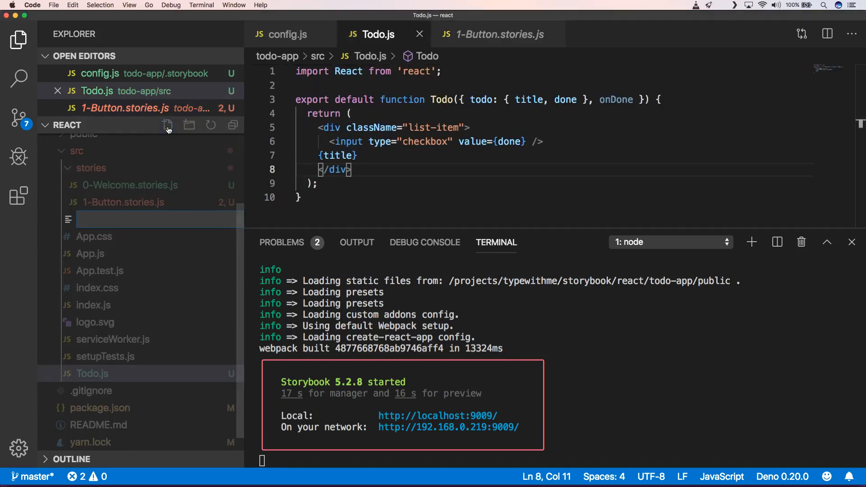
pyautogui.write('Tod')
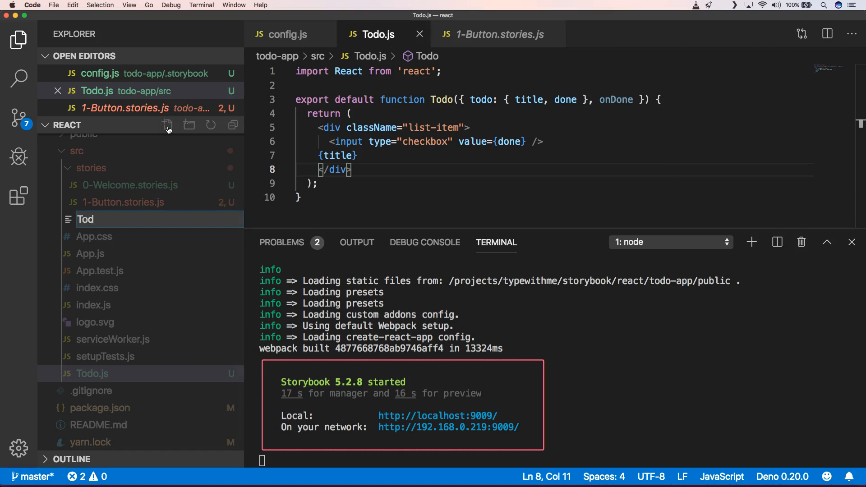
pyautogui.write('o.stories.js')
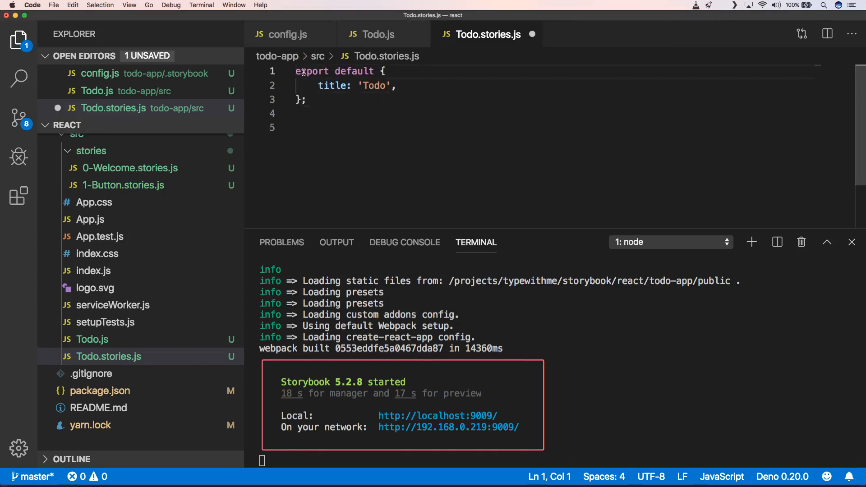
pyautogui.press('Enter')
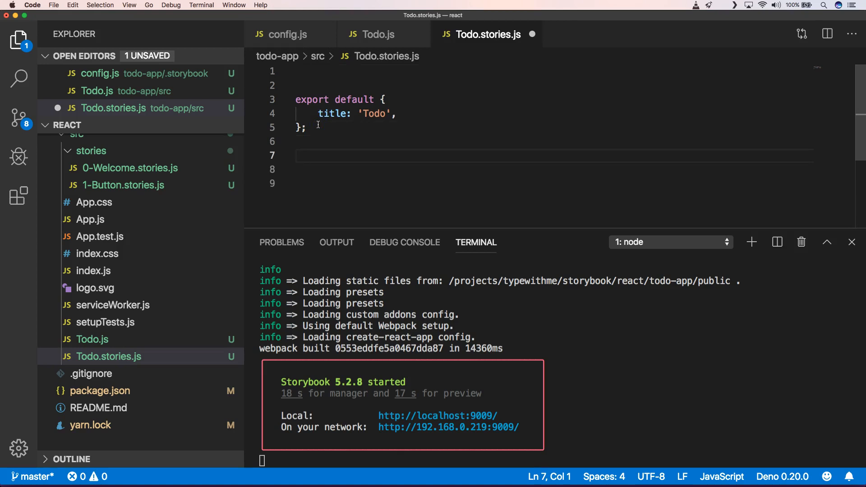
pyautogui.moveTo(160, 185)
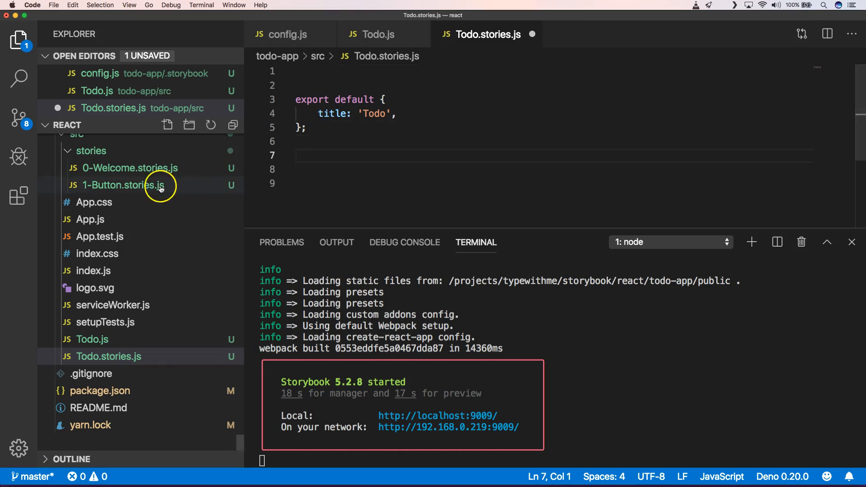
# Step: Select the whole emoji story in 1-Button.stories.js to copy it
pyautogui.click(121, 185)
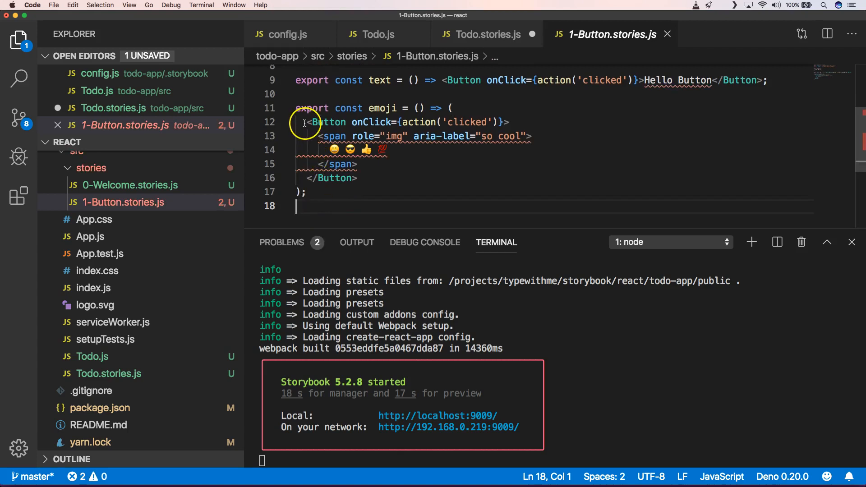
pyautogui.click(297, 107)
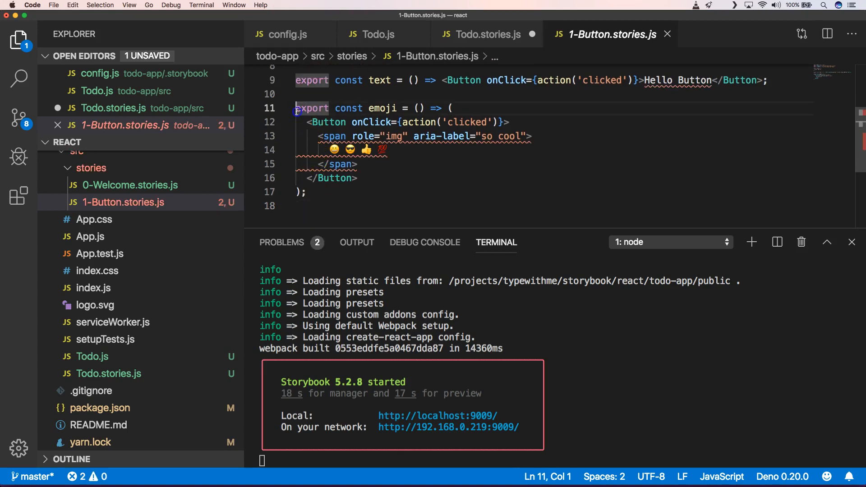
pyautogui.moveTo(296, 108); pyautogui.dragTo(307, 192)
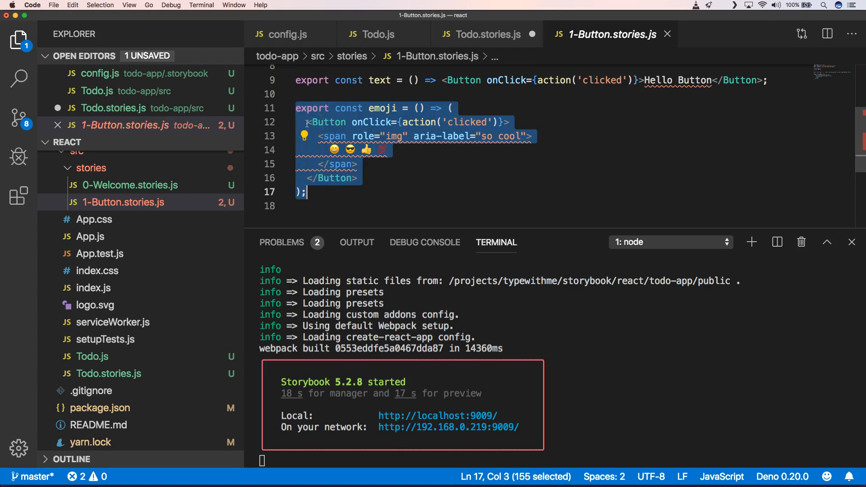
# Step: Paste the story into Todo.stories.js, import Todo from "./Todo" and render an empty <Todo> element
pyautogui.click(488, 34)
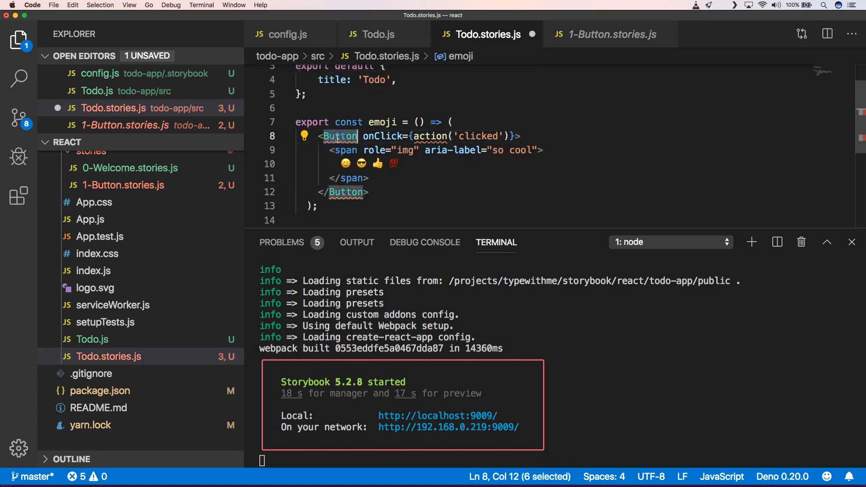
pyautogui.write('Todo')
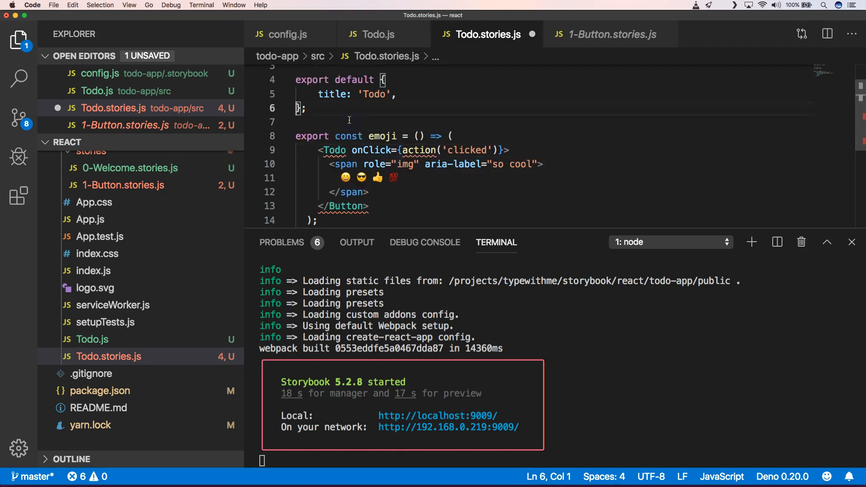
pyautogui.write('import Todo from "./Todo";')
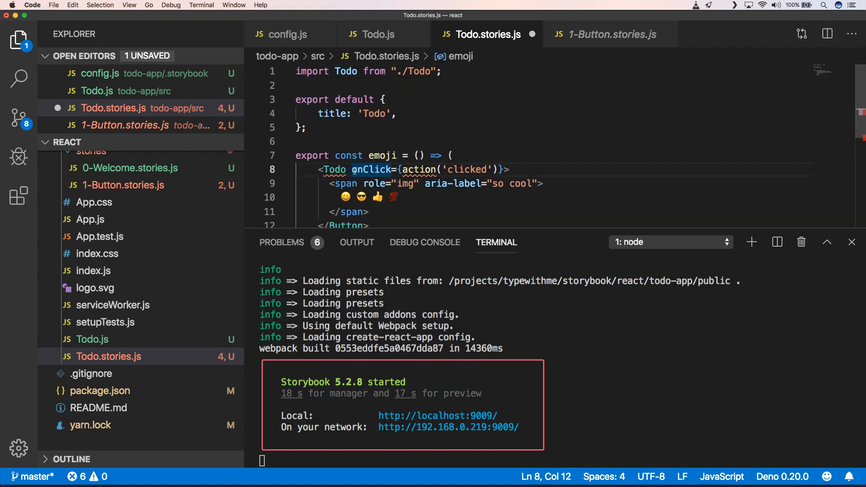
pyautogui.moveTo(353, 169); pyautogui.dragTo(476, 169)
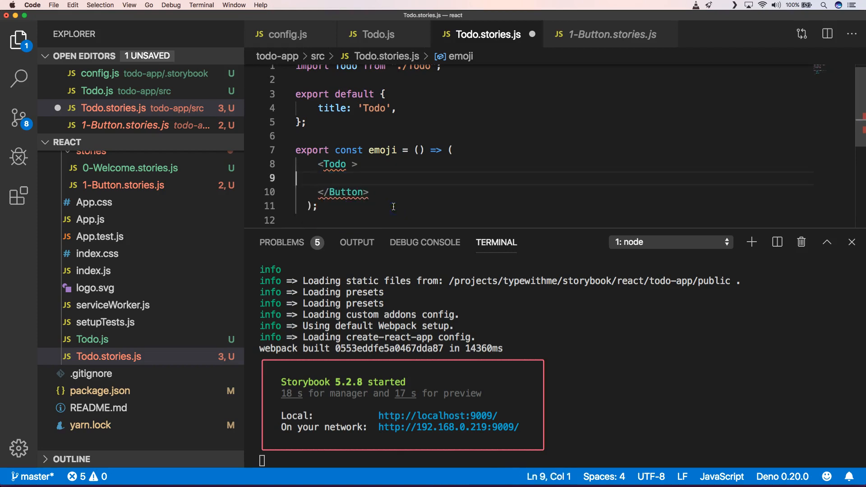
pyautogui.write('</Todo>')
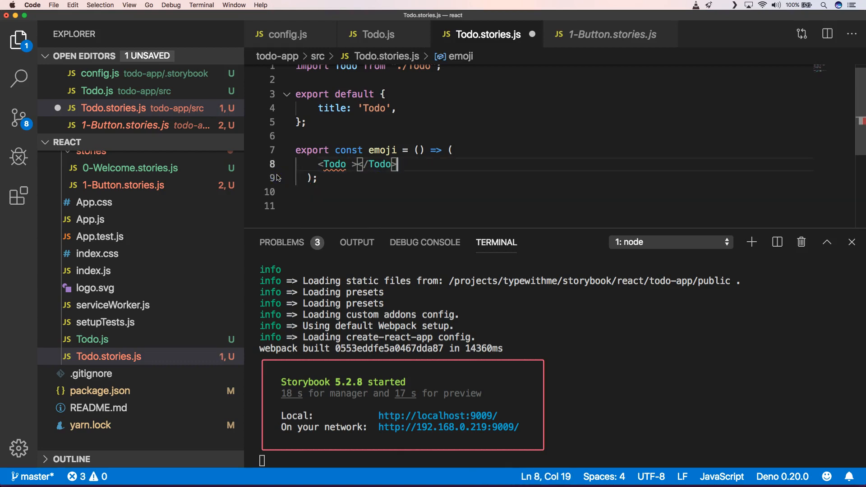
# Step: Rename the pasted emoji story to TodoWithNormalState
pyautogui.doubleClick(380, 150)
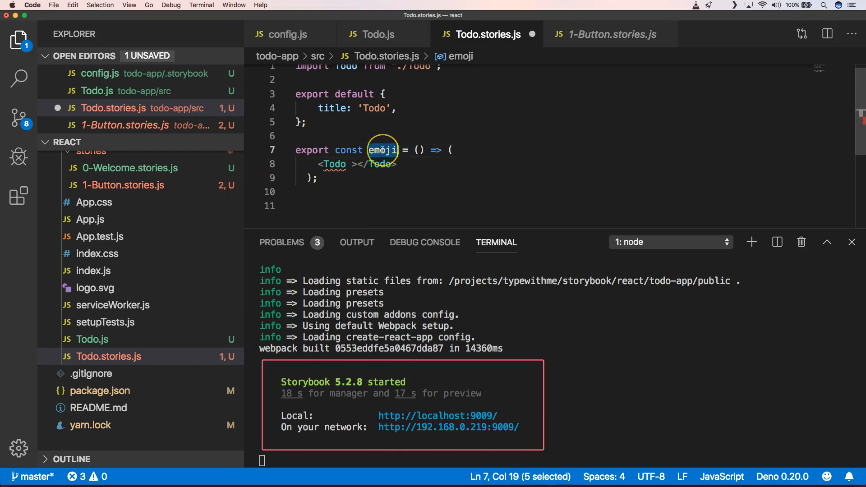
pyautogui.write('TodoW')
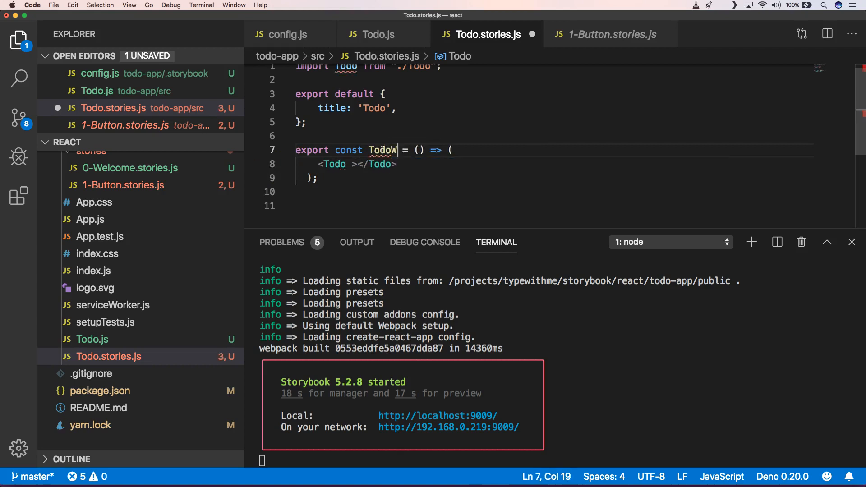
pyautogui.write('ithNormalState')
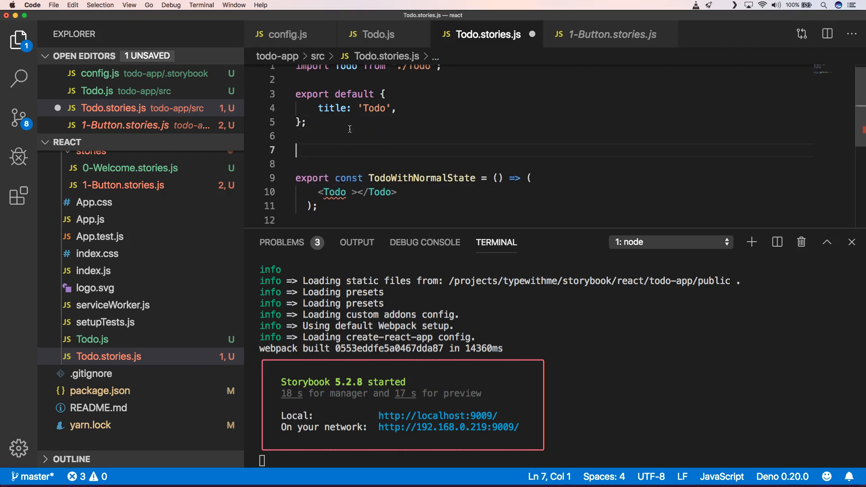
# Step: Define const todoItem with title 'make a tutorial about storybook' and done: false
pyautogui.write('const')
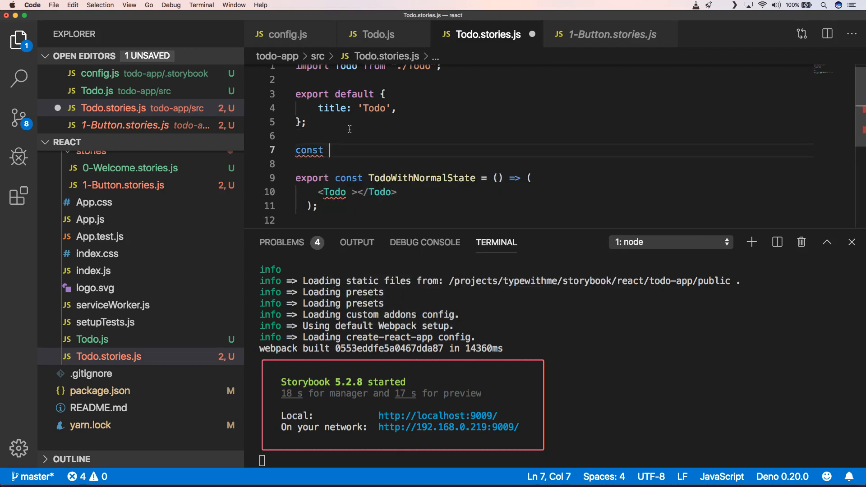
pyautogui.write('To')
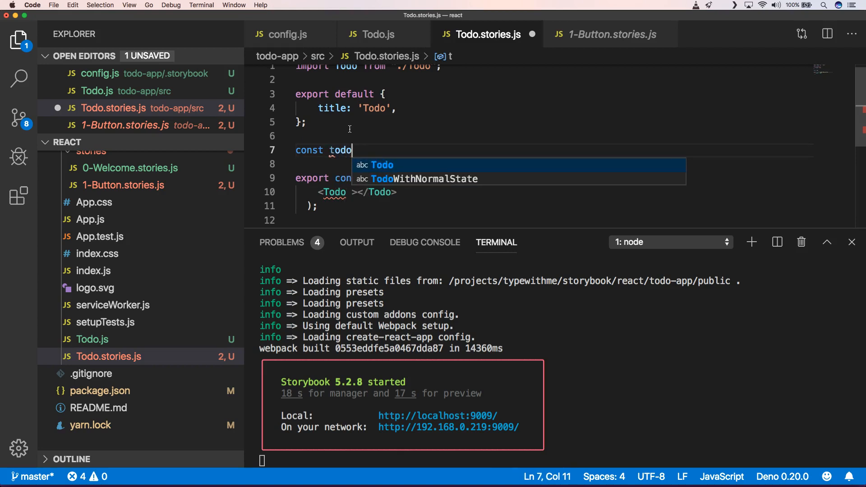
pyautogui.write('Item =')
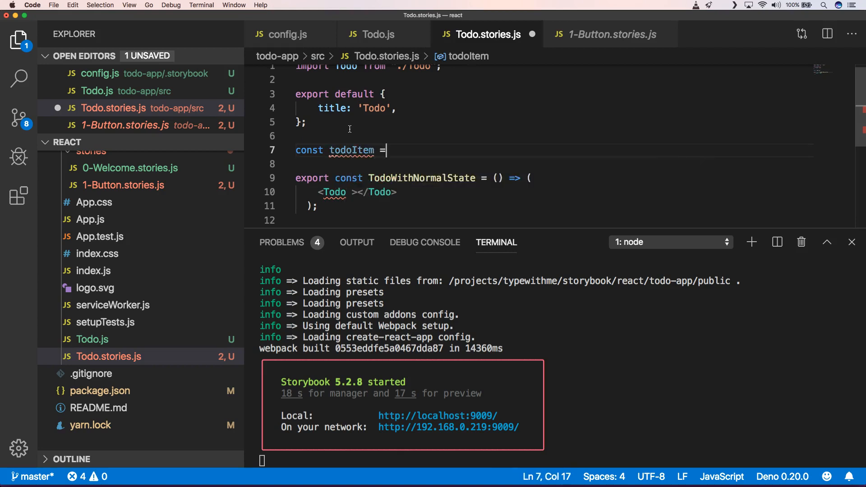
pyautogui.write('{}')
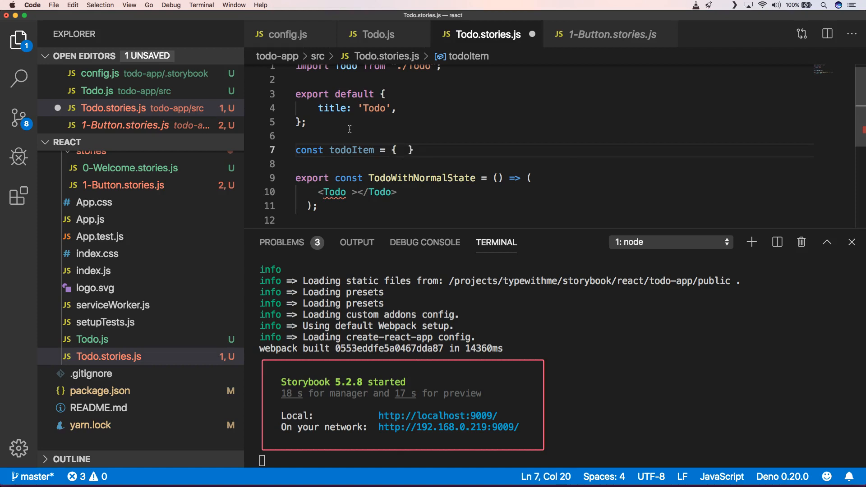
pyautogui.write('title')
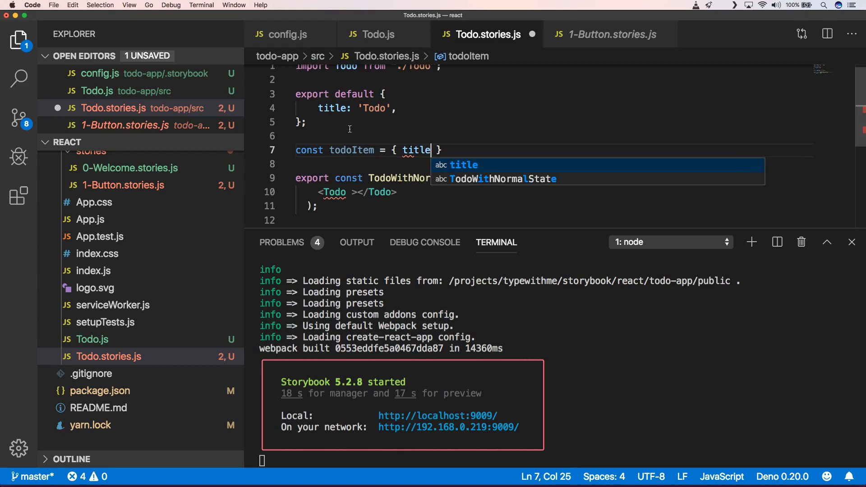
pyautogui.write(": '")
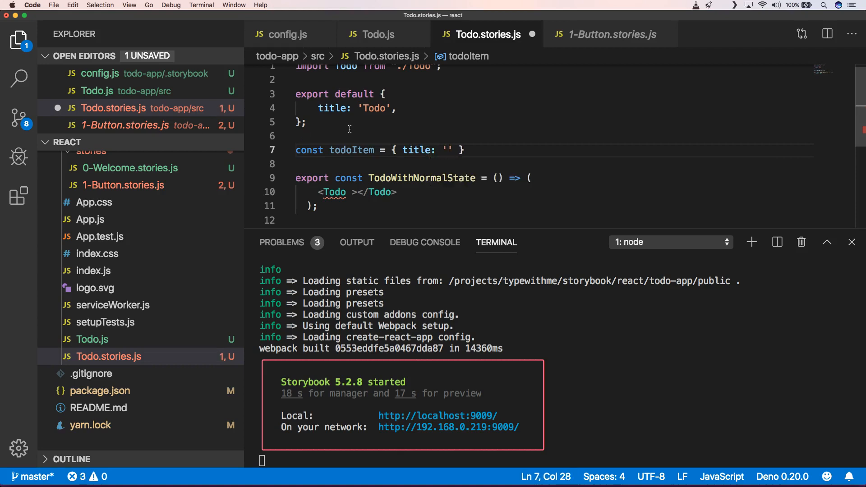
pyautogui.write('make a tutorial a')
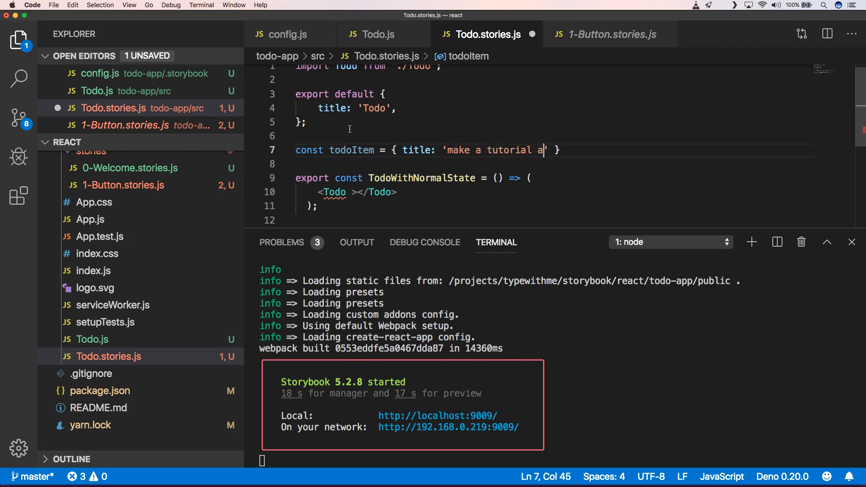
pyautogui.write('bout')
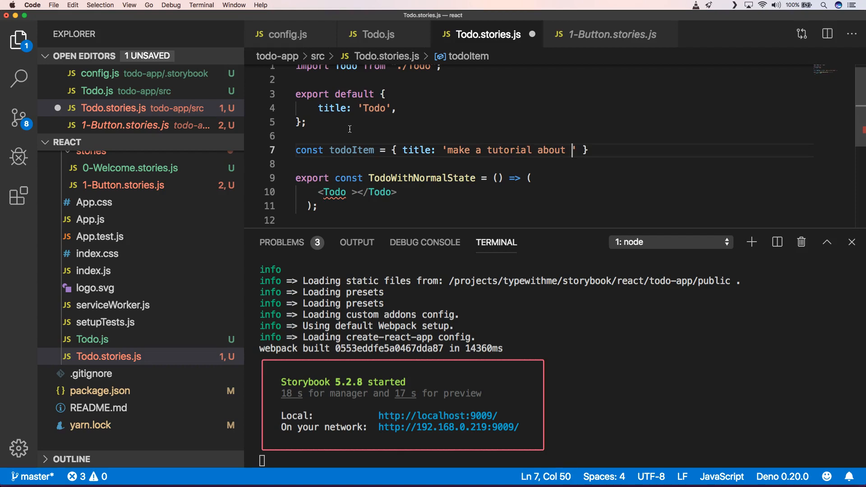
pyautogui.write('storb')
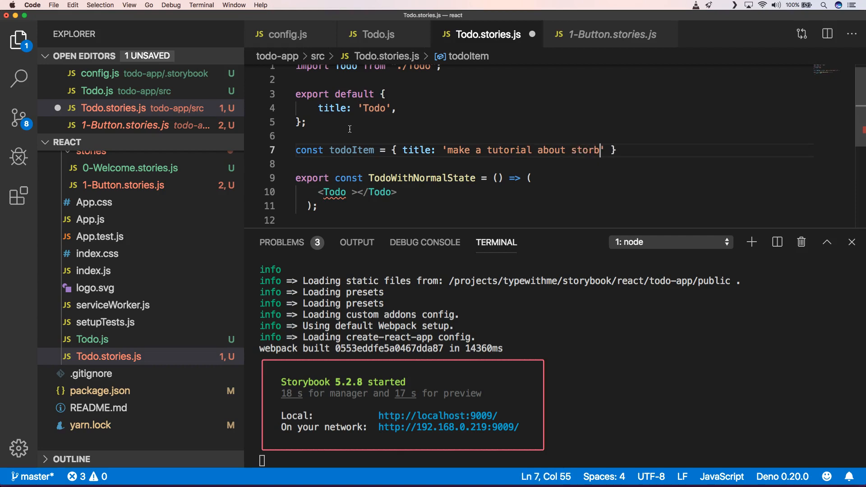
pyautogui.write('ook')
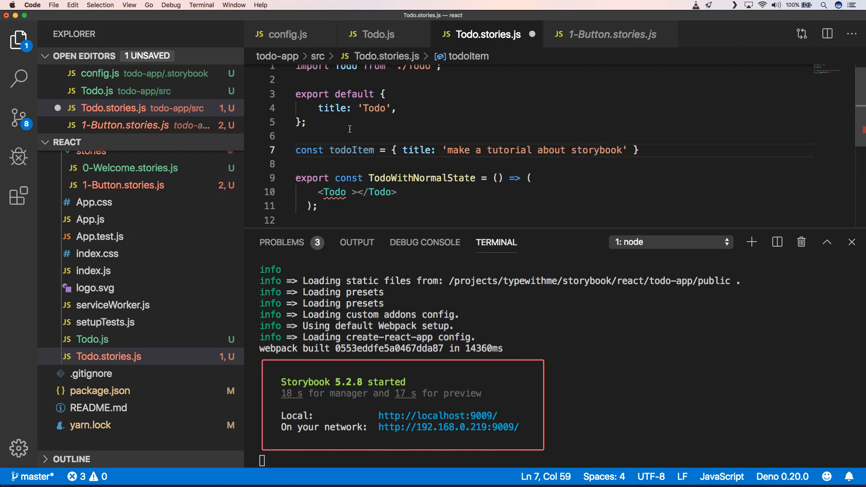
pyautogui.write(', done')
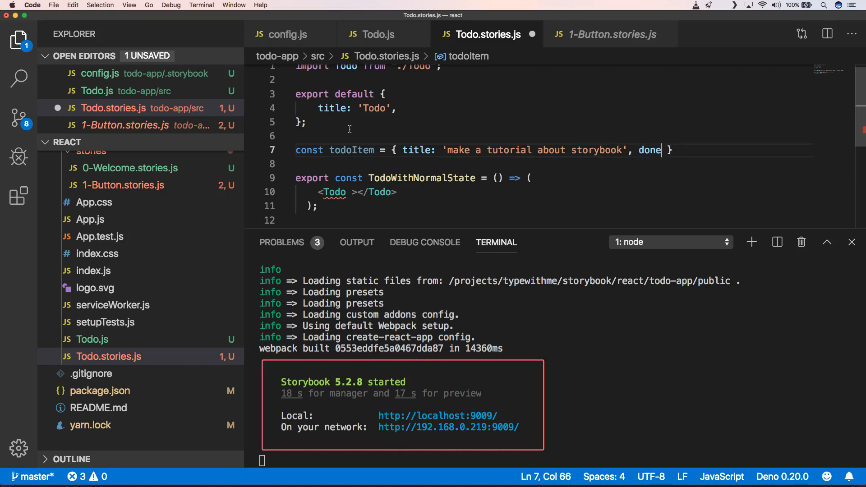
pyautogui.write(': false')
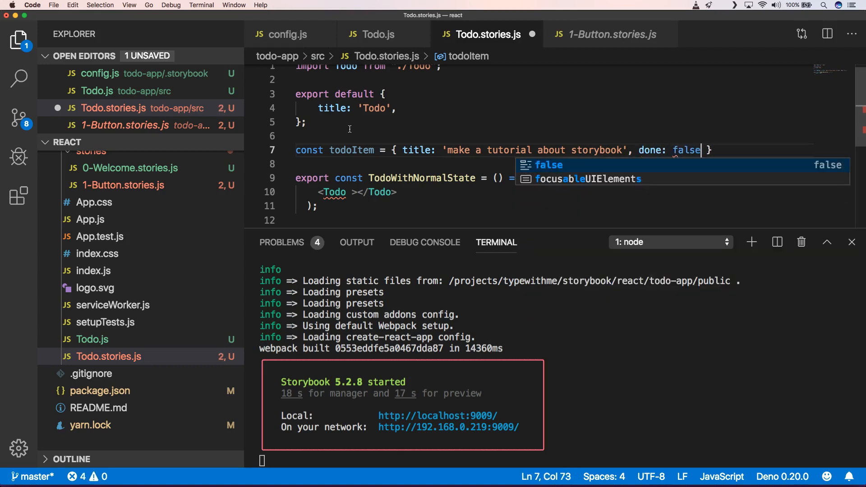
pyautogui.write('};')
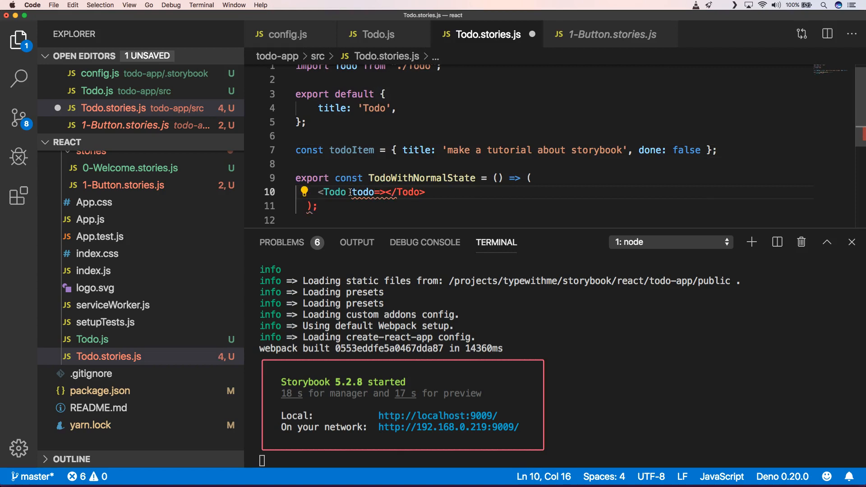
# Step: Pass todo={todoItem} to the Todo element in the normal-state story
pyautogui.write('{}')
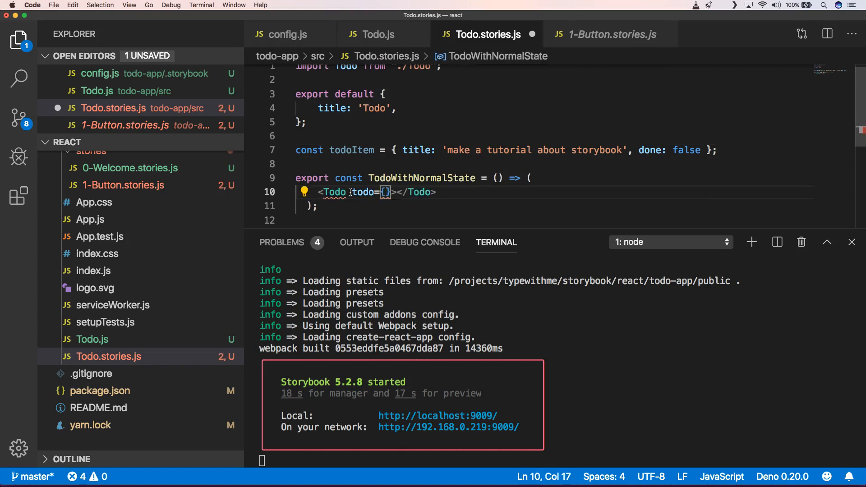
pyautogui.write('todoItem')
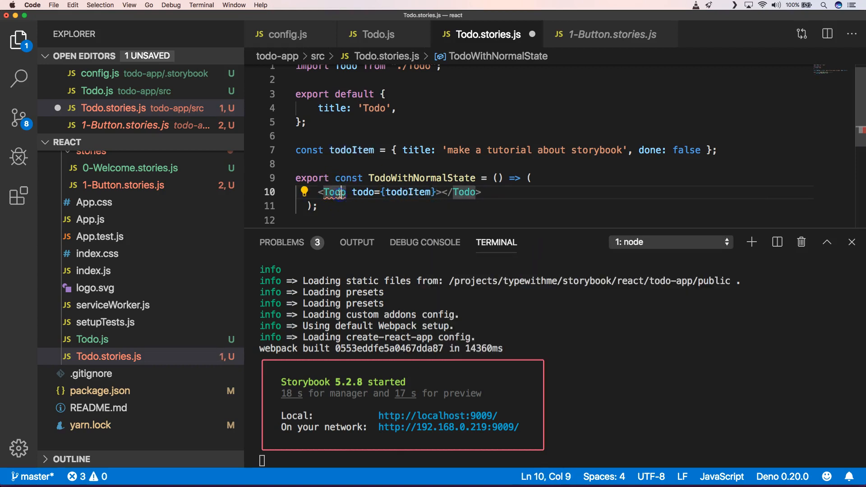
pyautogui.moveTo(334, 192)
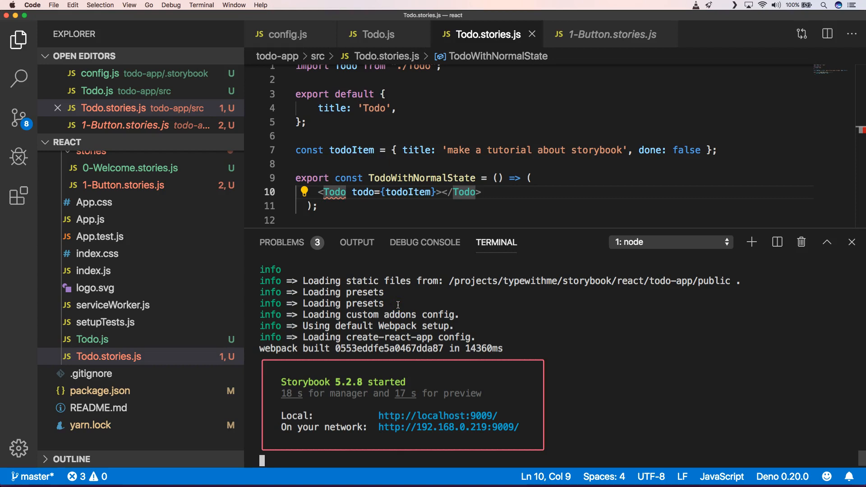
pyautogui.moveTo(412, 382)
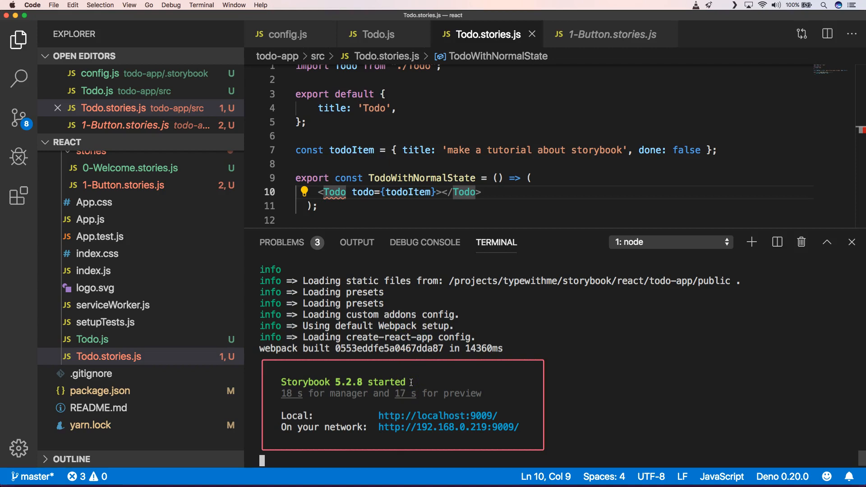
# Step: Add import React from 'react'; at the top of Todo.stories.js
pyautogui.click(304, 192)
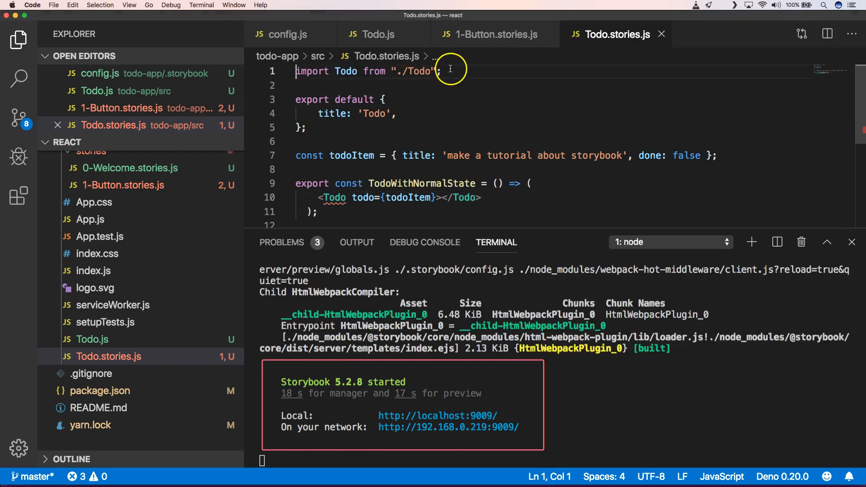
pyautogui.write("import React from 'react';")
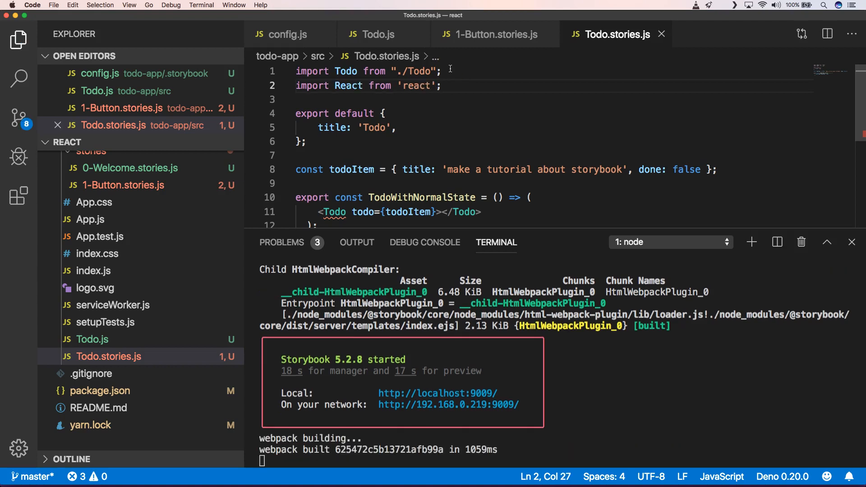
# Step: View the Todo With Normal State story and toggle its 'make a tutorial about storybook' checkbox on and off
pyautogui.click(442, 86)
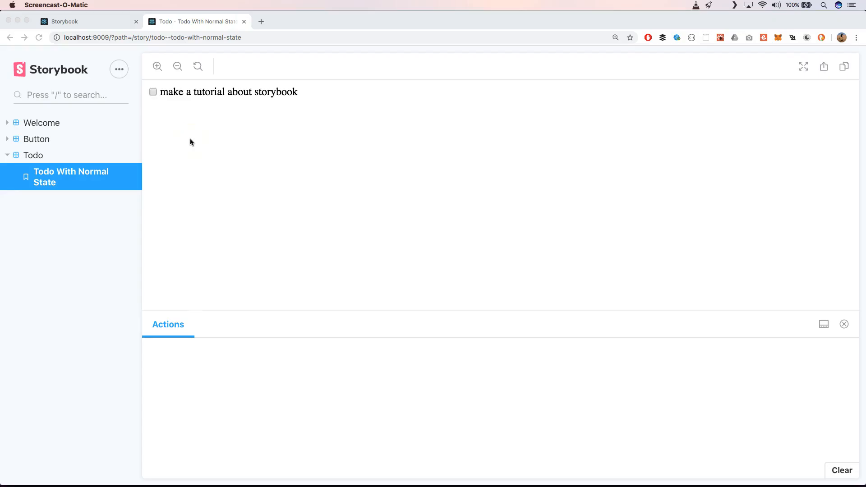
pyautogui.click(154, 92)
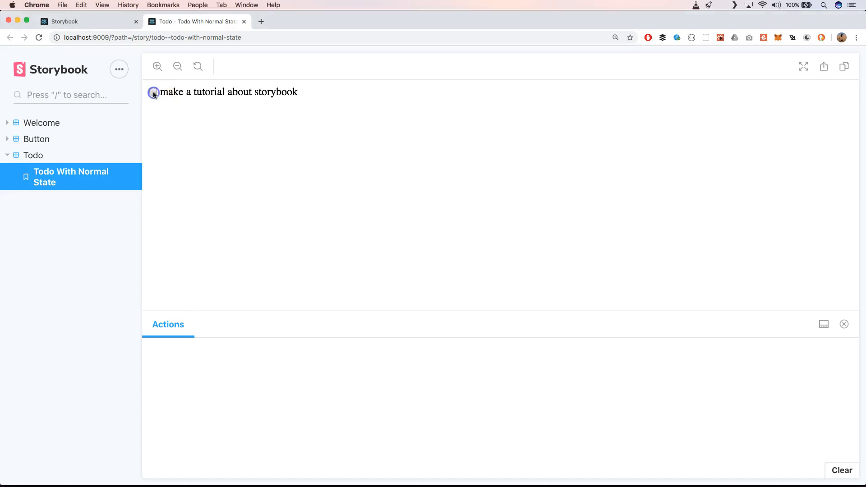
pyautogui.click(153, 92)
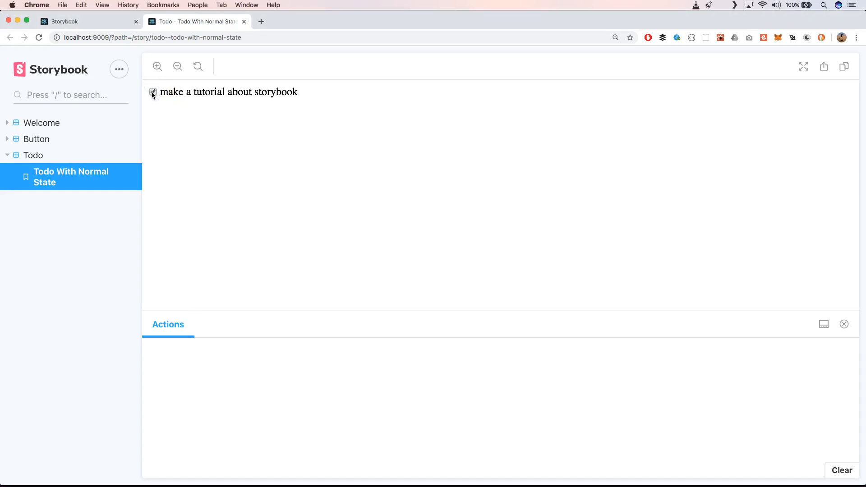
pyautogui.click(154, 92)
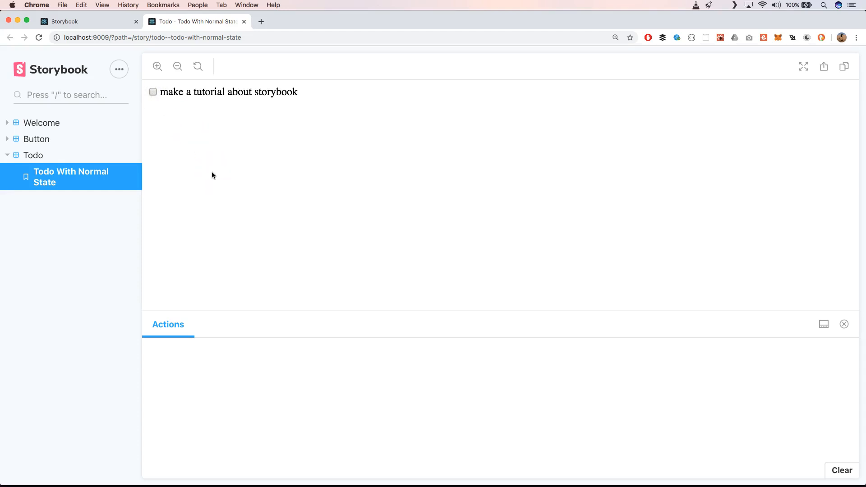
# Step: Duplicate the story as TodoWithCheckedState with an inline todo spreading todoItem and done: false
pyautogui.click(153, 92)
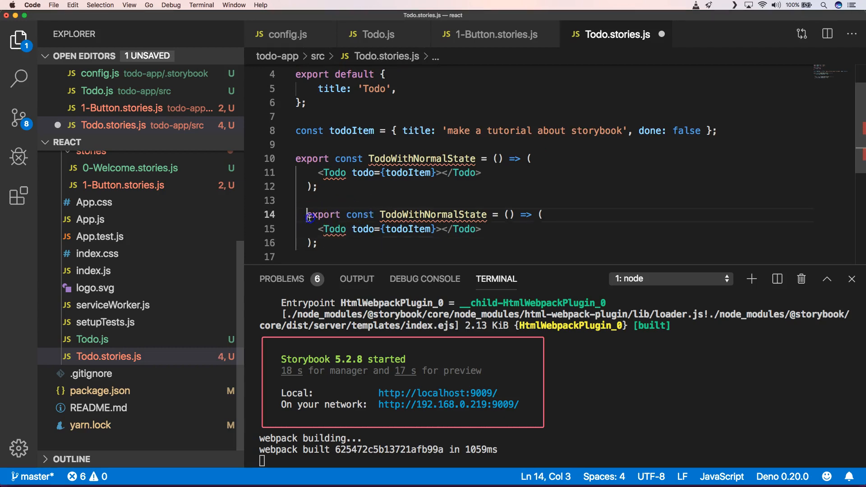
pyautogui.doubleClick(422, 215)
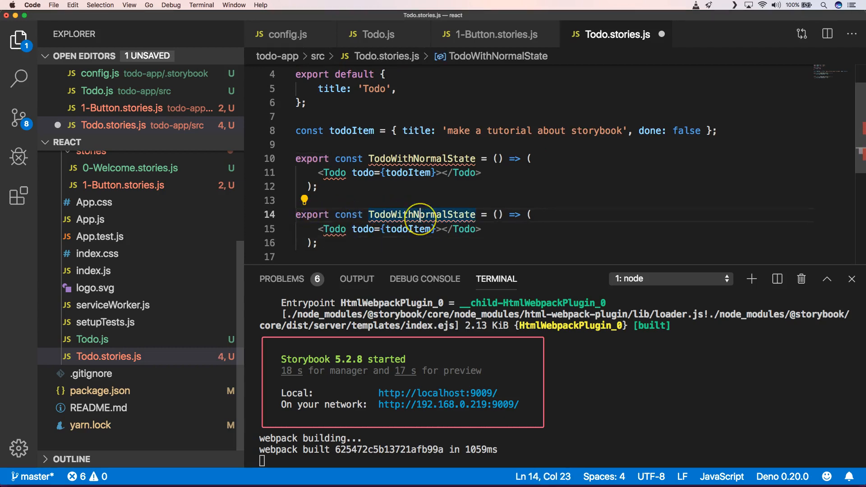
pyautogui.doubleClick(421, 215)
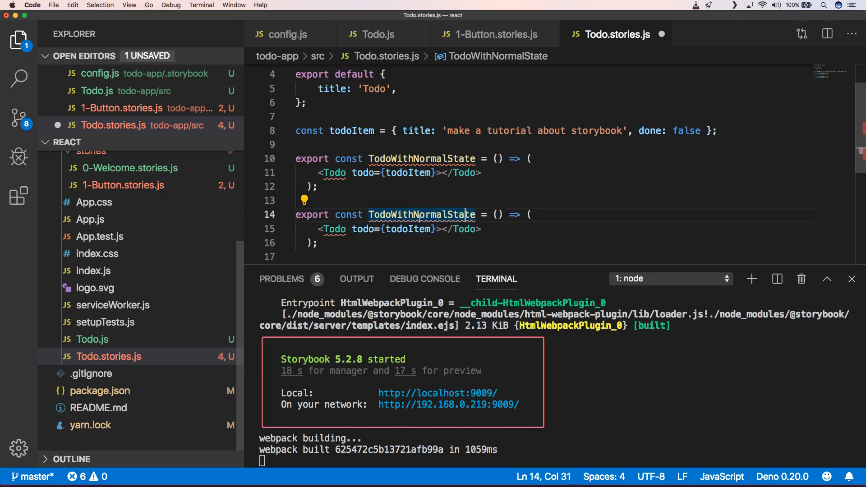
pyautogui.press('Backspace')
pyautogui.write('Ch')
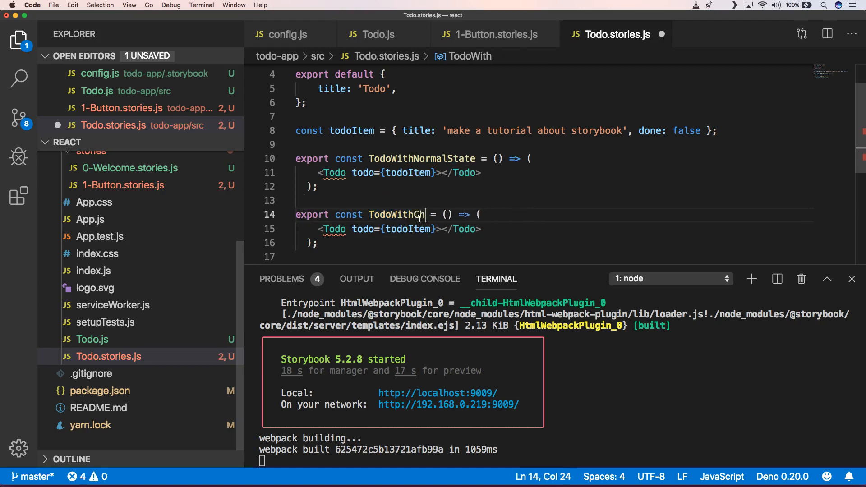
pyautogui.write('eckedState')
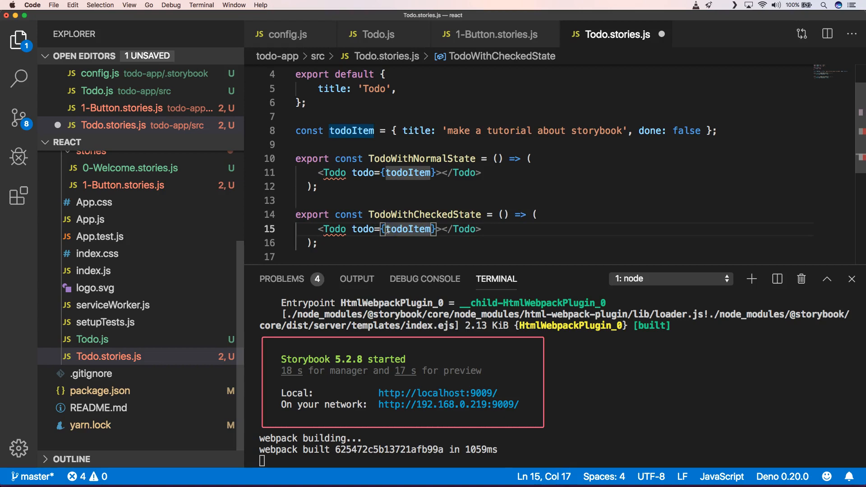
pyautogui.write('...')
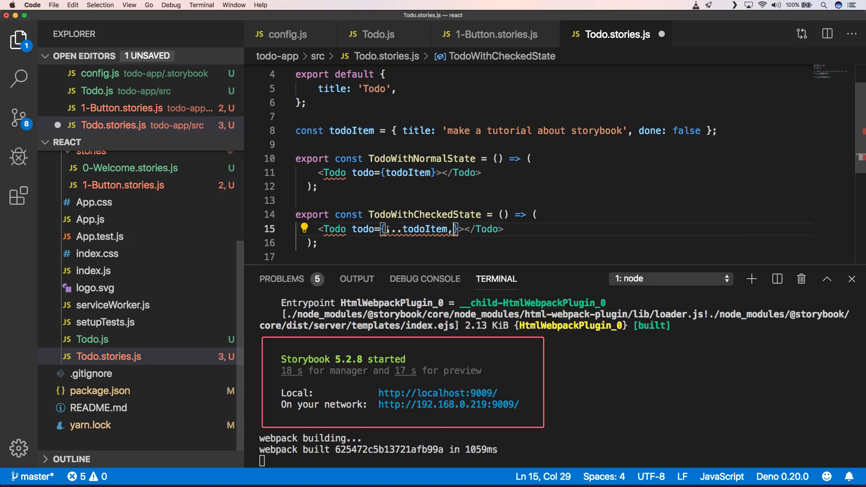
pyautogui.write('done:')
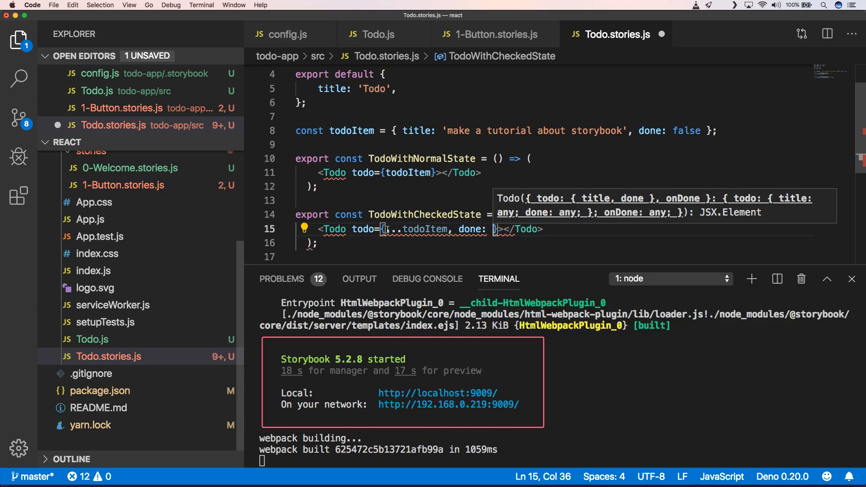
pyautogui.write('false')
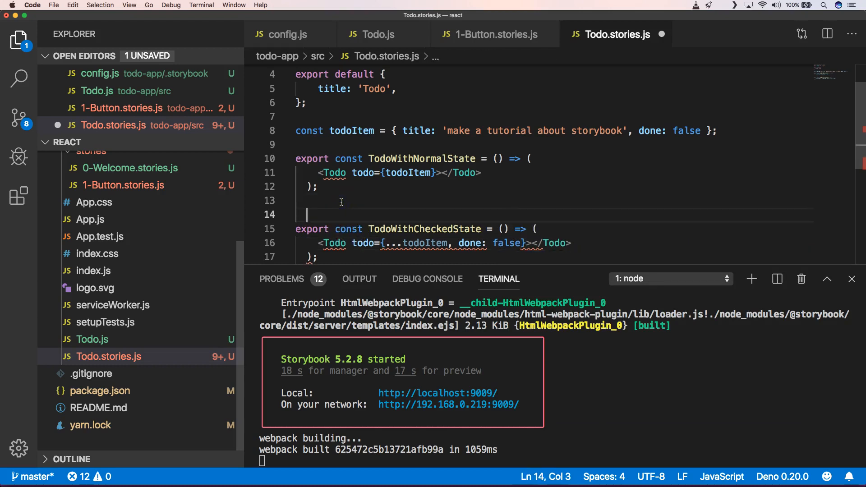
# Step: Extract const checkedTodo = {...todoItem, done: false} and pass todo={checkedTodo} to the story
pyautogui.write('const')
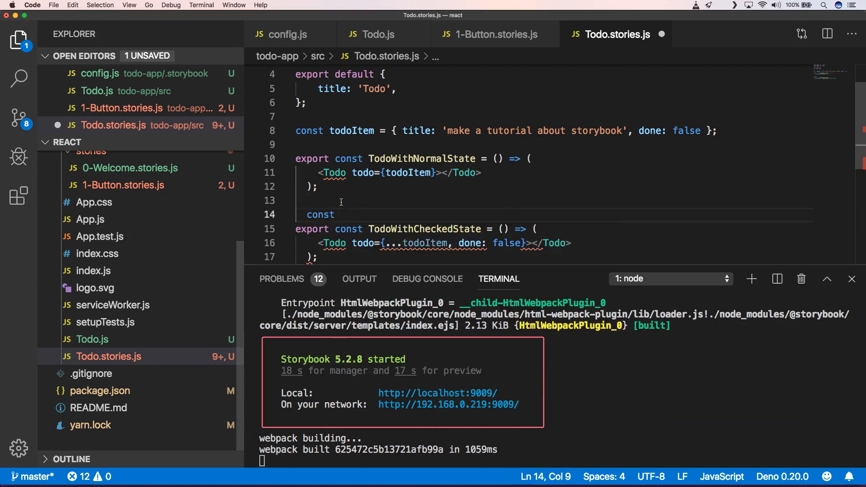
pyautogui.write('check')
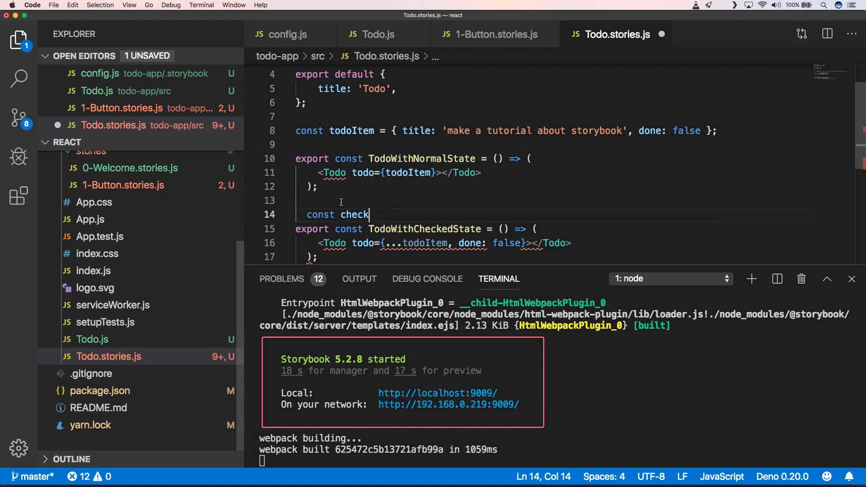
pyautogui.write('edTo')
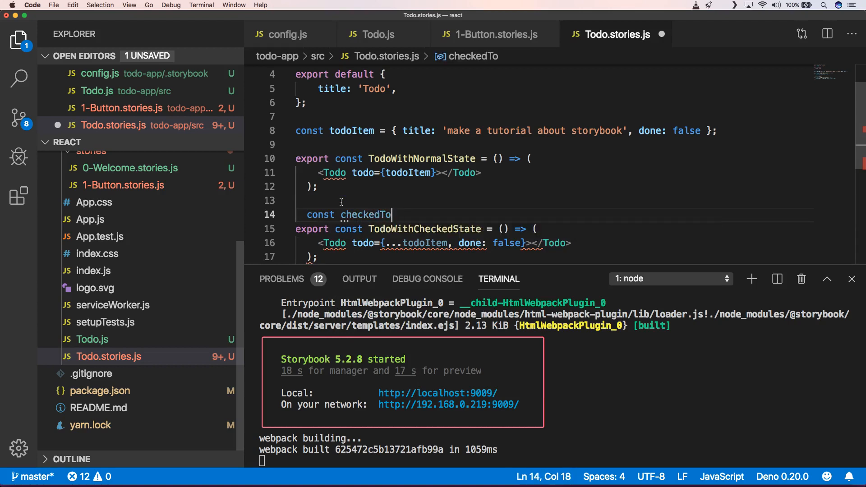
pyautogui.write('do =')
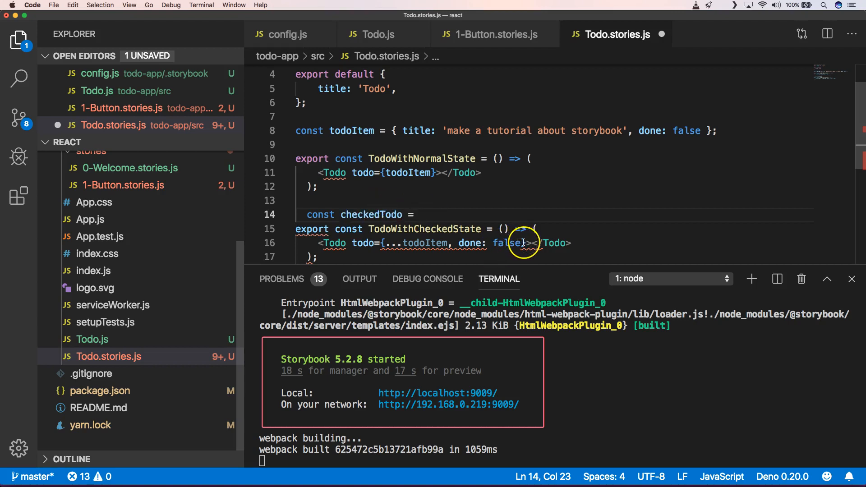
pyautogui.moveTo(456, 242); pyautogui.dragTo(525, 242)
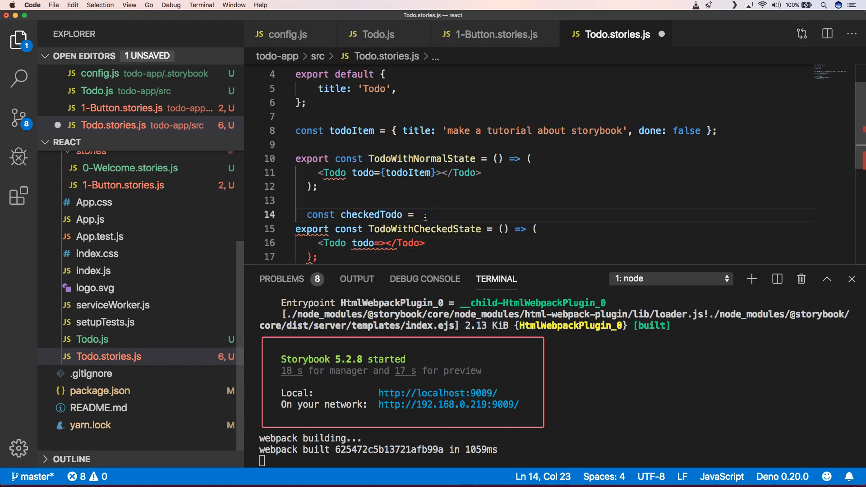
pyautogui.write('{...todoItem, done: false}')
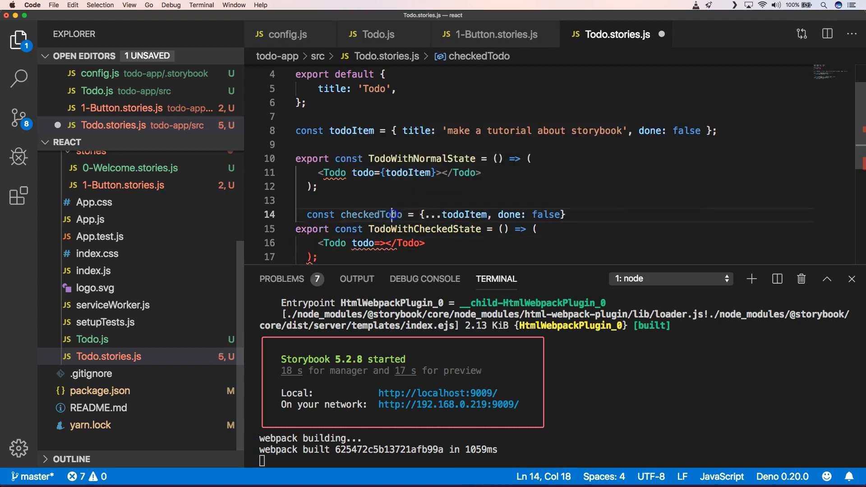
pyautogui.doubleClick(371, 215)
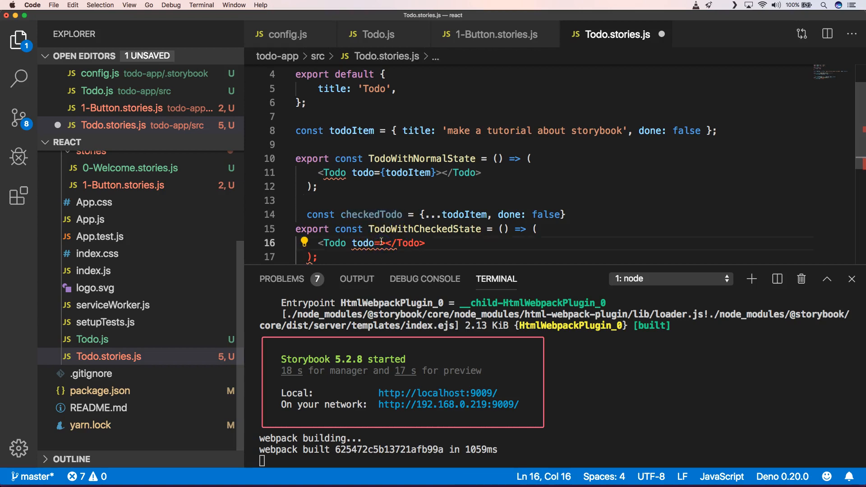
pyautogui.write('{')
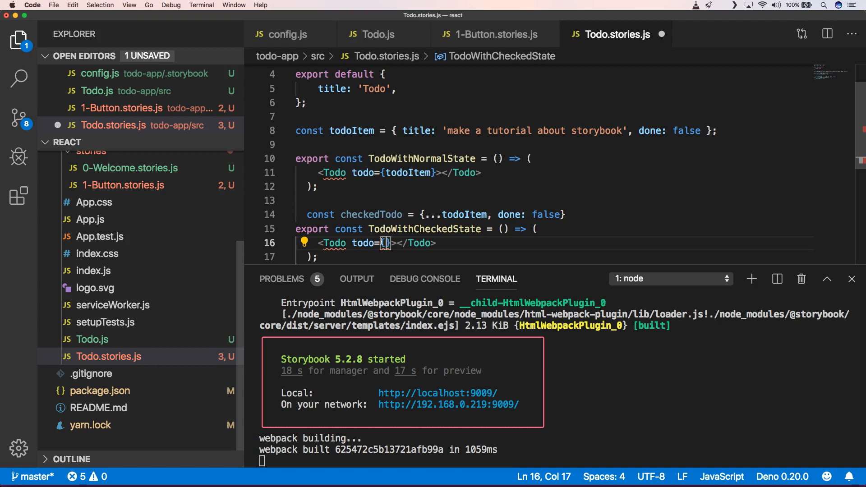
pyautogui.write('checkedTodo')
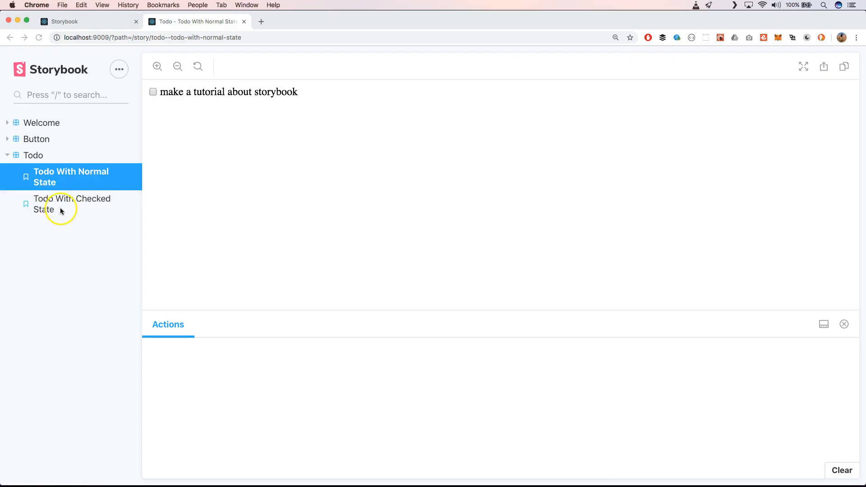
pyautogui.click(72, 204)
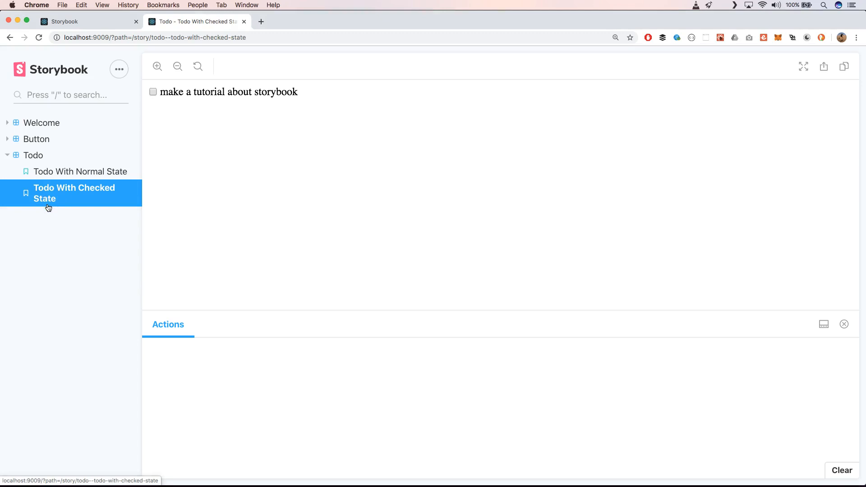
pyautogui.click(80, 172)
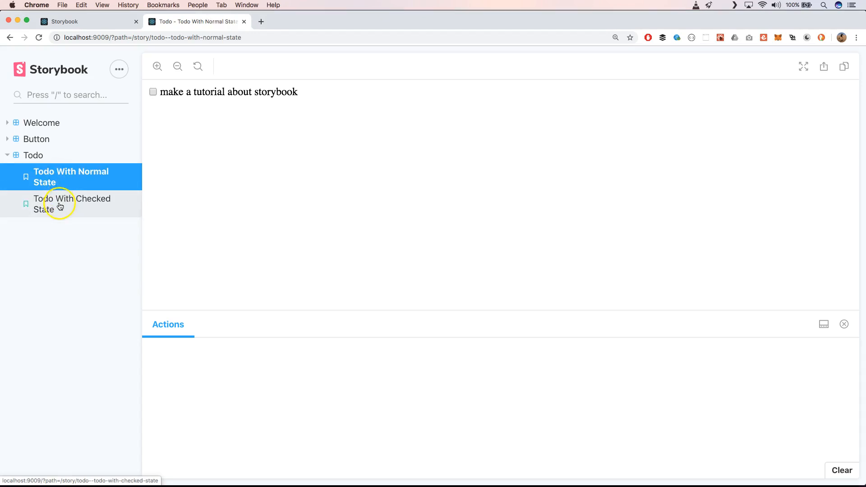
pyautogui.click(71, 193)
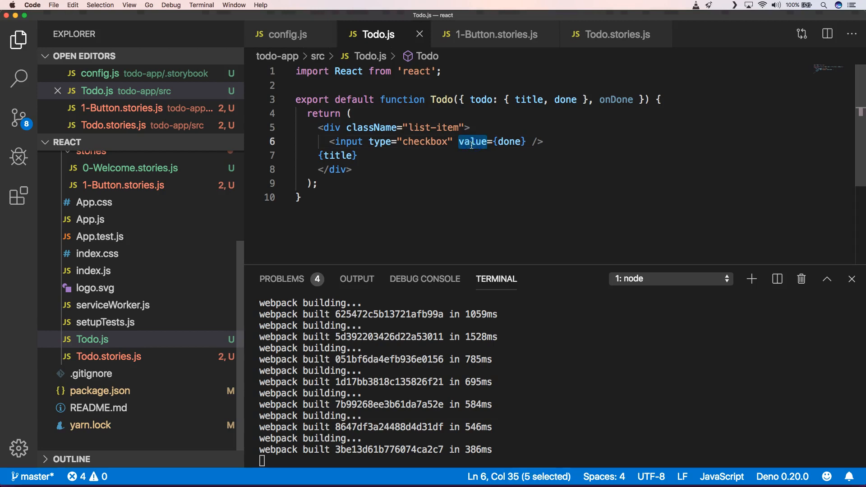
# Step: Bind the input's checked attribute to done and set checkedTodo's done to true
pyautogui.write('checkedTodo = {...todoItem, done: false')
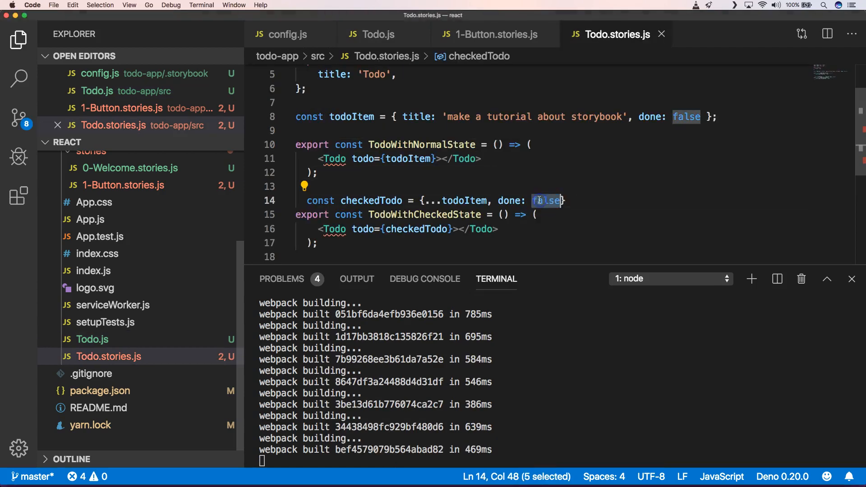
pyautogui.write('true')
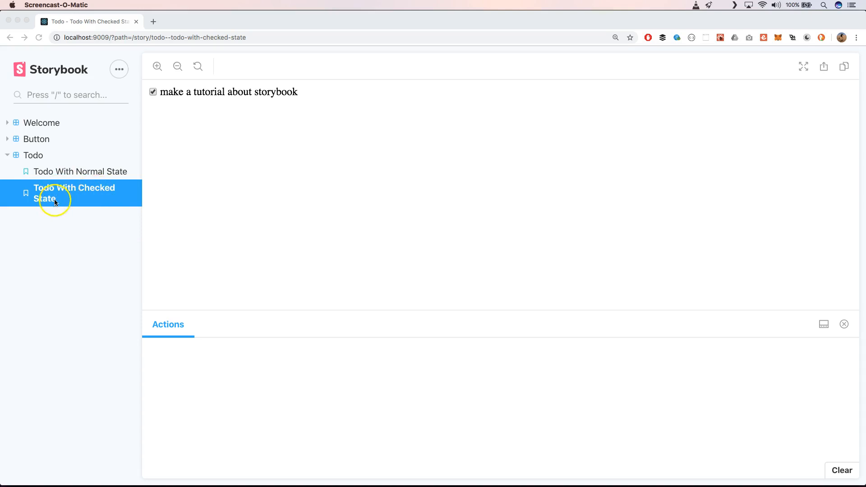
# Step: Compare the Checked State and Normal State stories to see the item ticked versus unticked
pyautogui.click(70, 177)
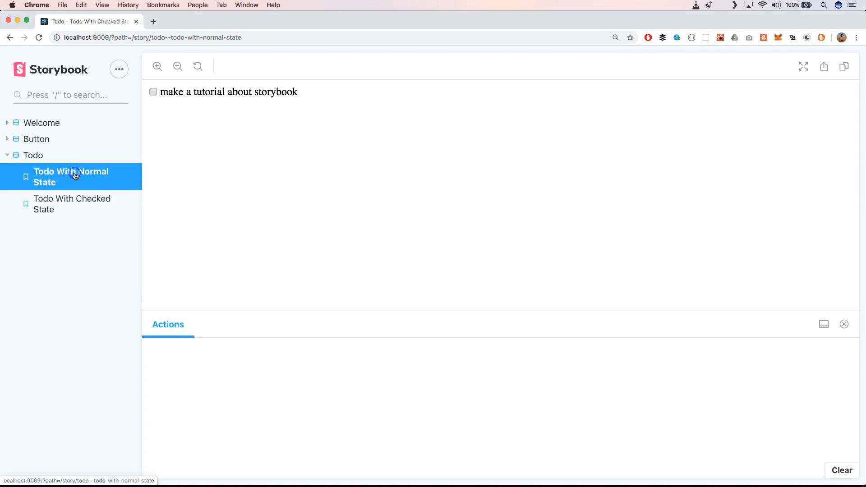
pyautogui.click(72, 193)
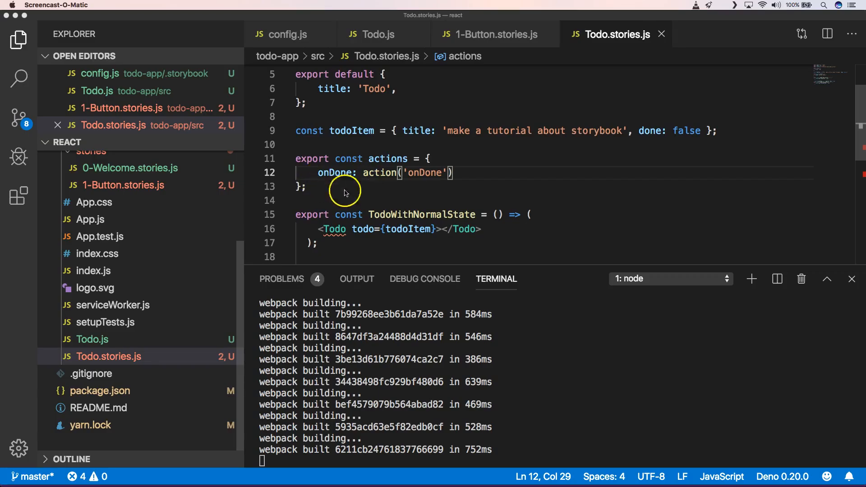
pyautogui.moveTo(352, 166)
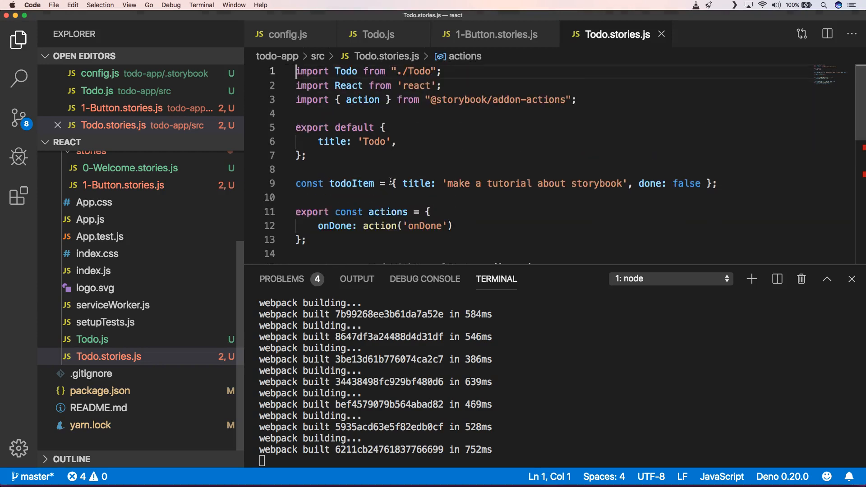
# Step: Spread {...actions} with the onDone logger into both the normal and checked stories
pyautogui.click(307, 142)
pyautogui.write('<Todo todo={todoItem}> </Todo>')
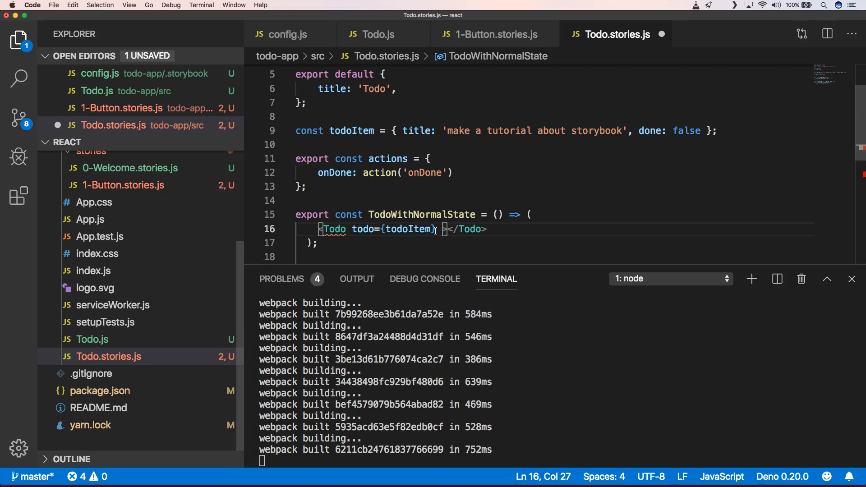
pyautogui.write('{.}')
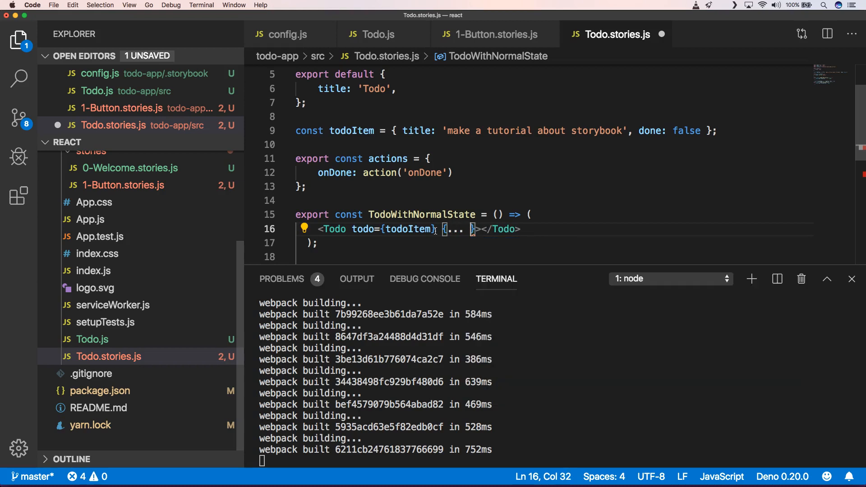
pyautogui.write('actions')
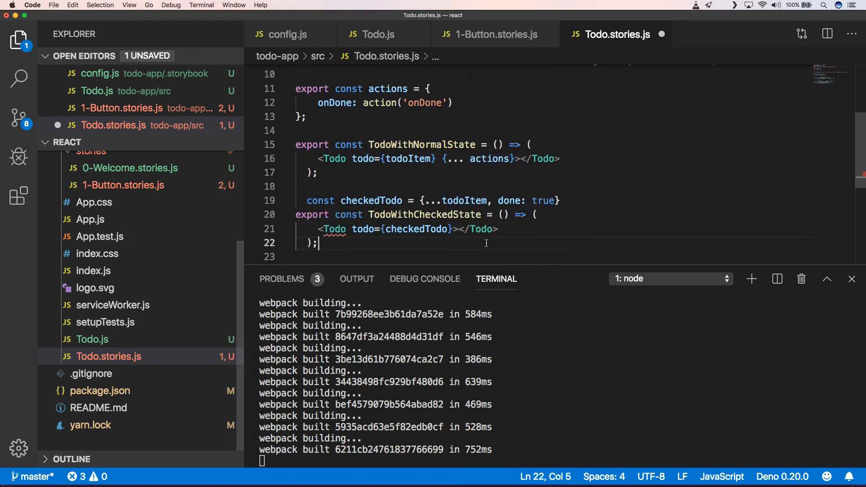
pyautogui.click(454, 228)
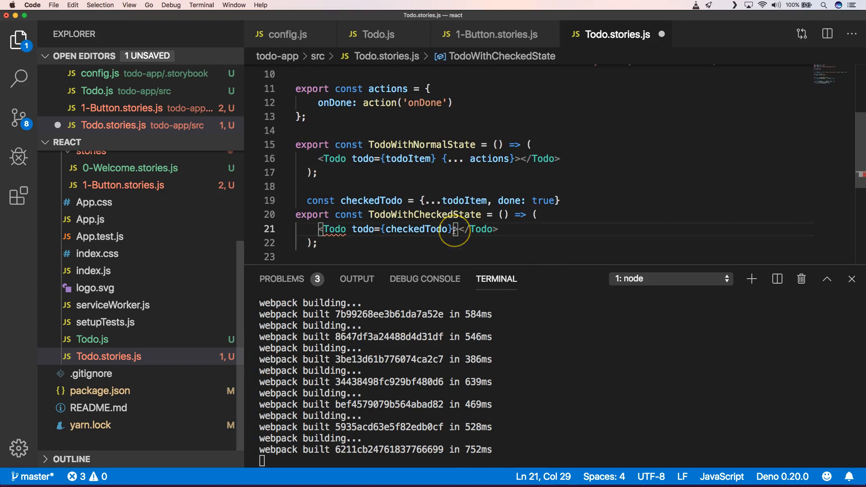
pyautogui.write('{... actions}')
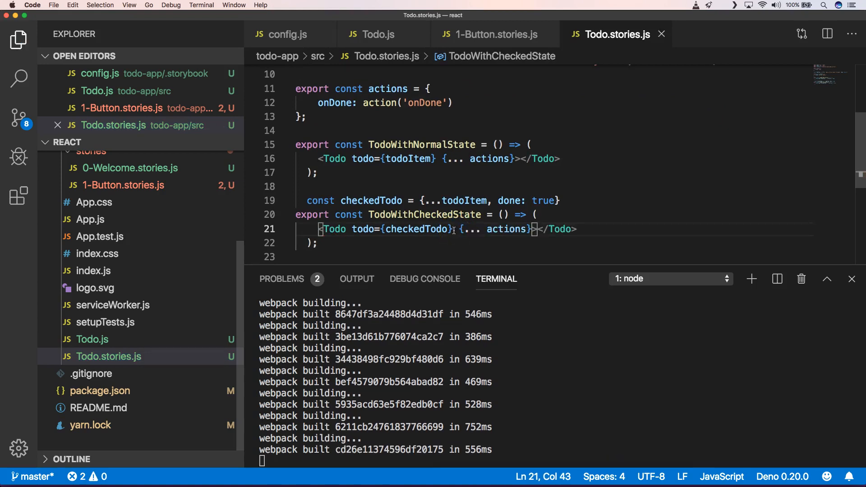
# Step: Add onChange={onDone} to the checkbox input in Todo.js and save
pyautogui.click(378, 34)
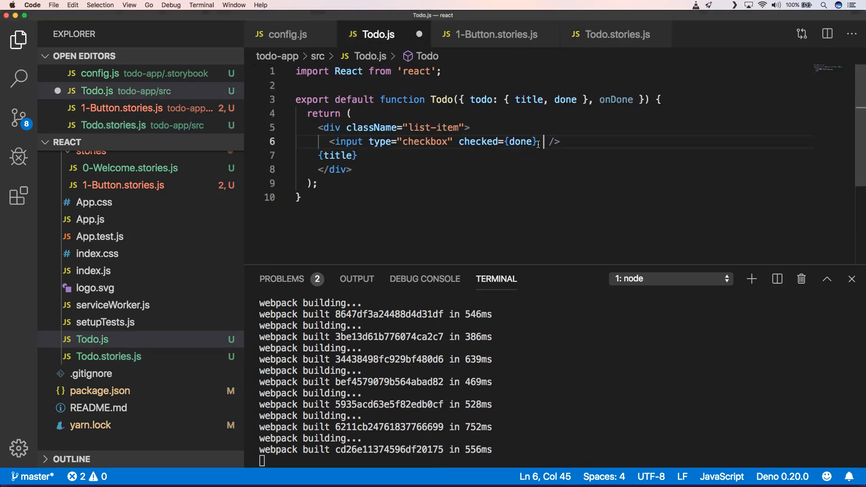
pyautogui.write('onChange={')
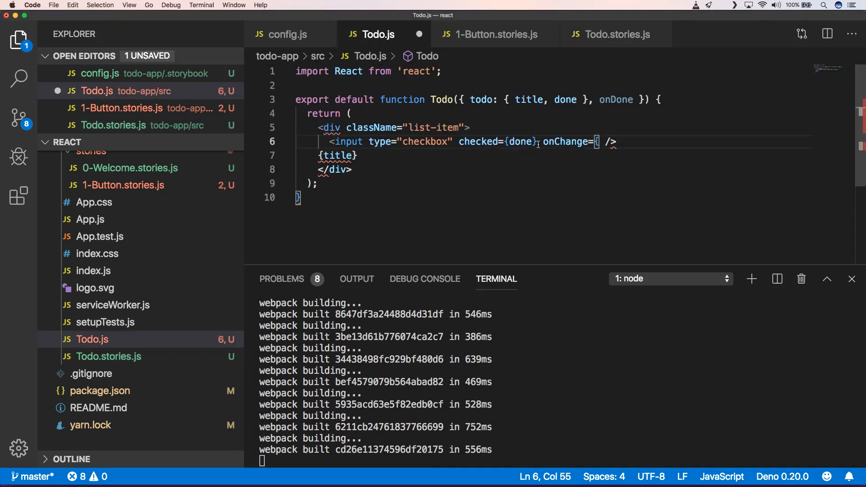
pyautogui.write('}')
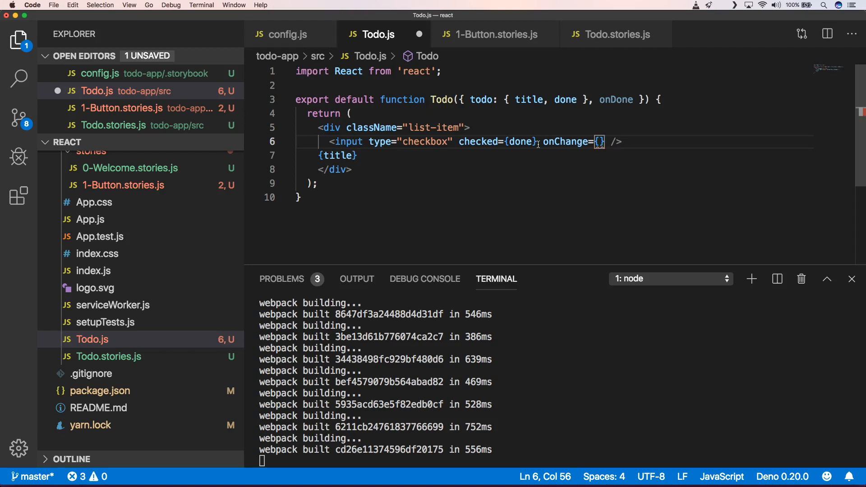
pyautogui.write('onDone')
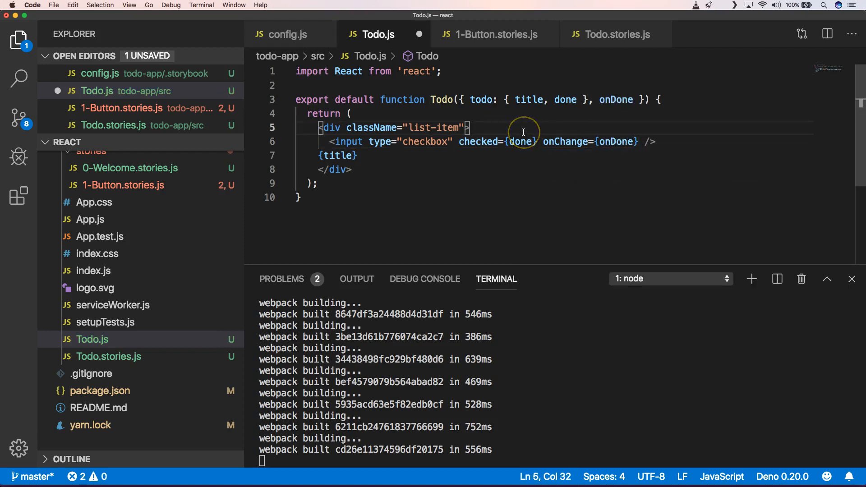
pyautogui.press('cmd+s')
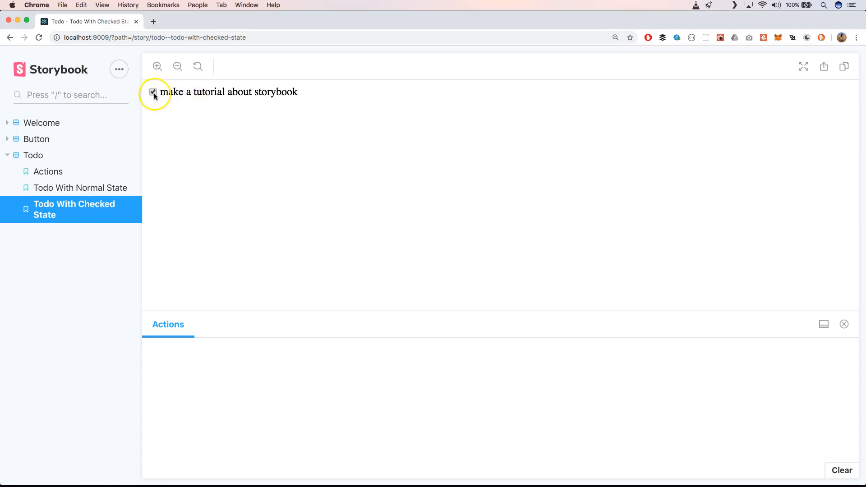
# Step: Tick the todo in the checked and normal stories, logging onDone events, and expand one SyntheticEvent entry
pyautogui.click(153, 92)
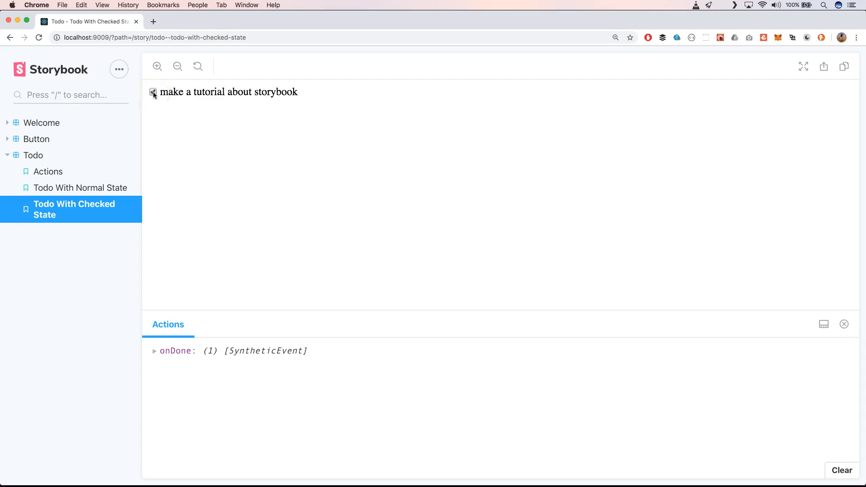
pyautogui.click(154, 92)
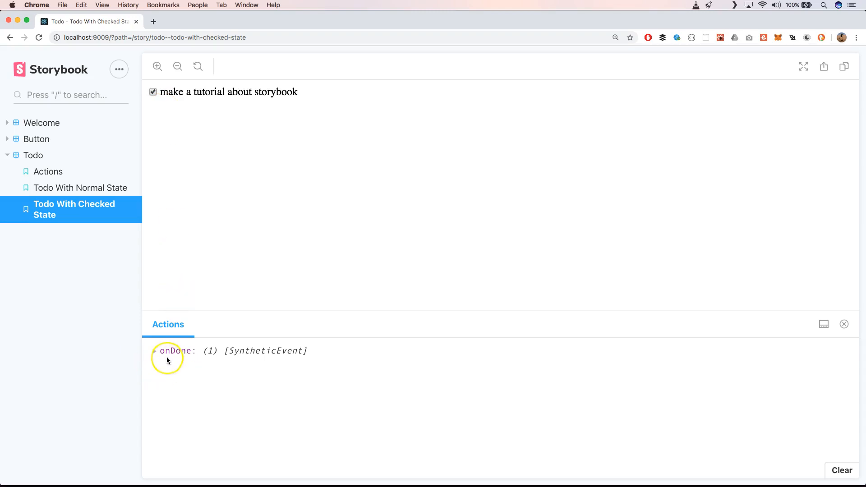
pyautogui.click(70, 193)
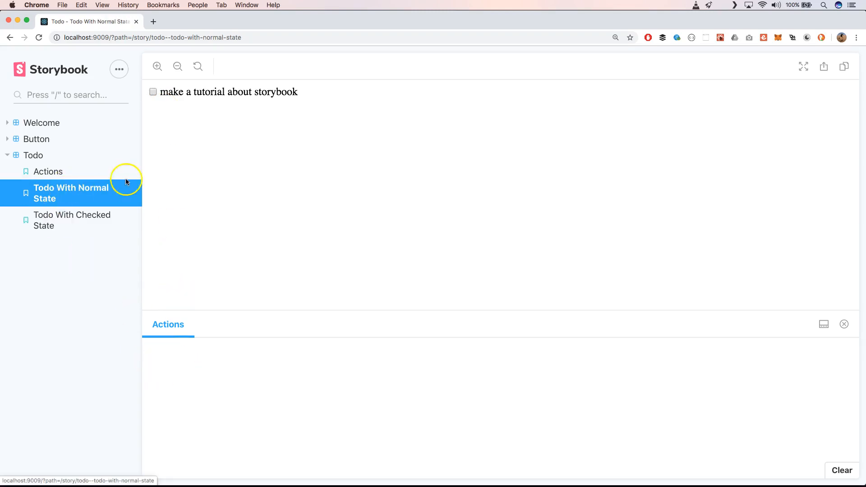
pyautogui.click(154, 92)
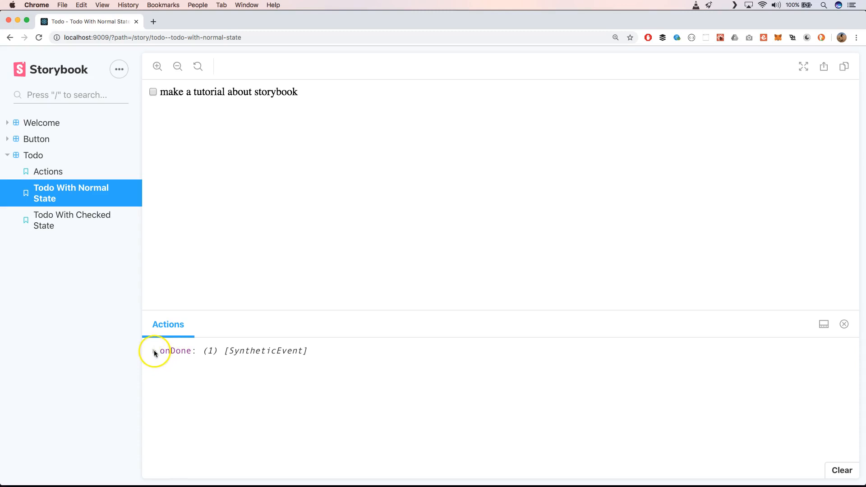
pyautogui.click(155, 351)
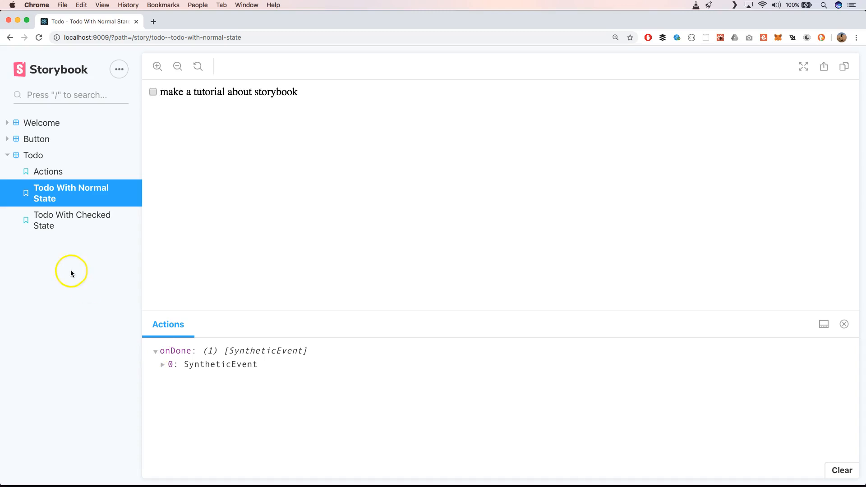
pyautogui.click(49, 172)
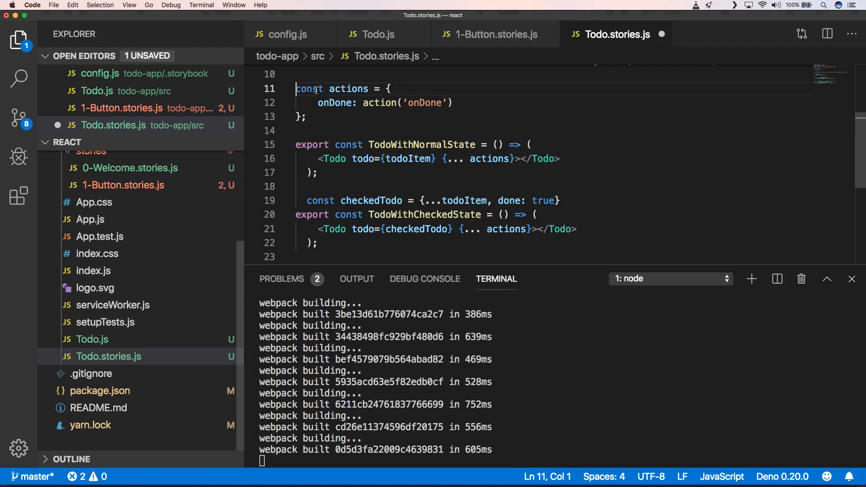
# Step: Remove the export from const actions in Todo.stories.js and save
pyautogui.press('cmd+s')
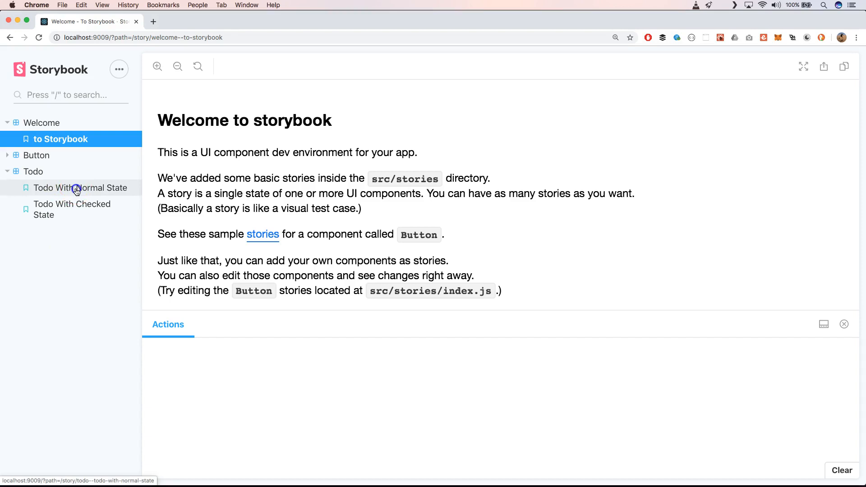
# Step: Tick the normal-state todo repeatedly until four onDone events stack in the Actions panel
pyautogui.click(80, 188)
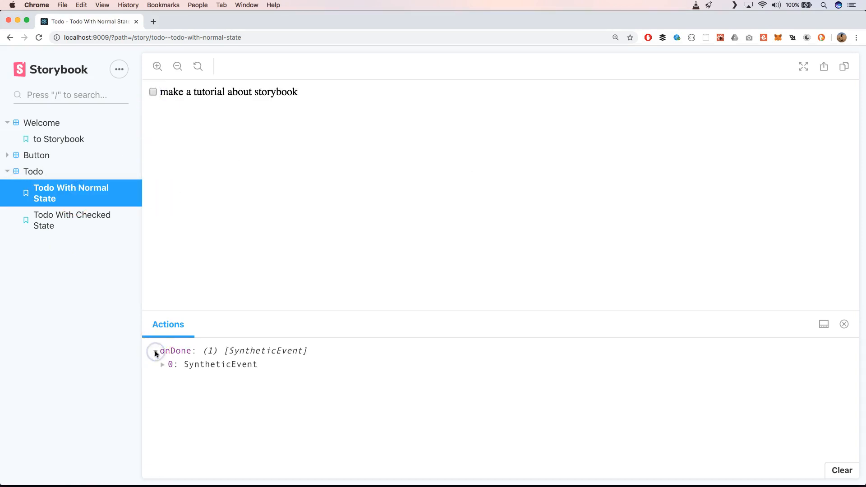
pyautogui.click(153, 92)
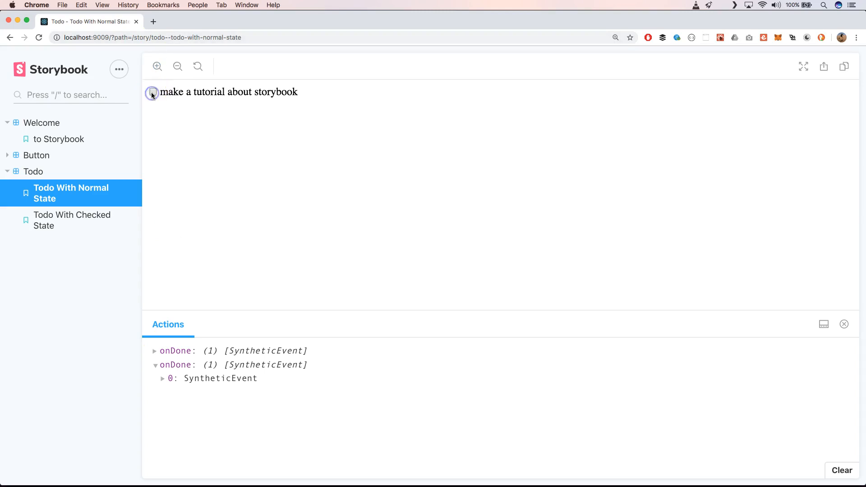
pyautogui.click(153, 92)
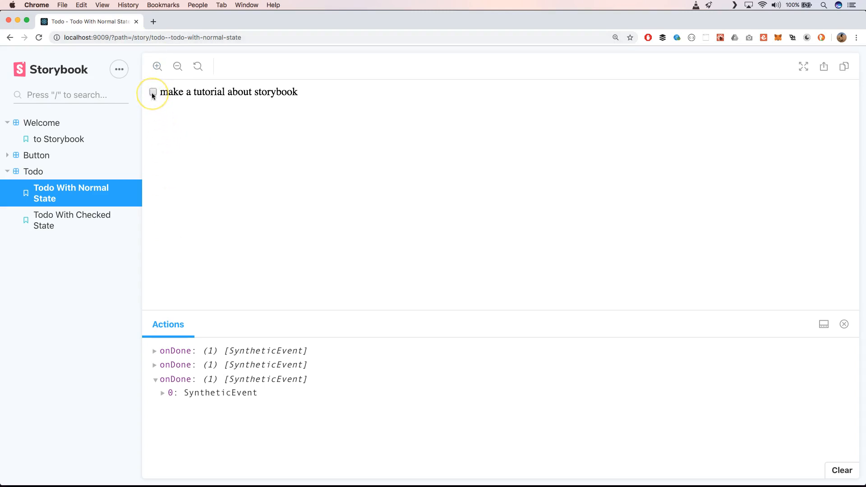
pyautogui.click(153, 92)
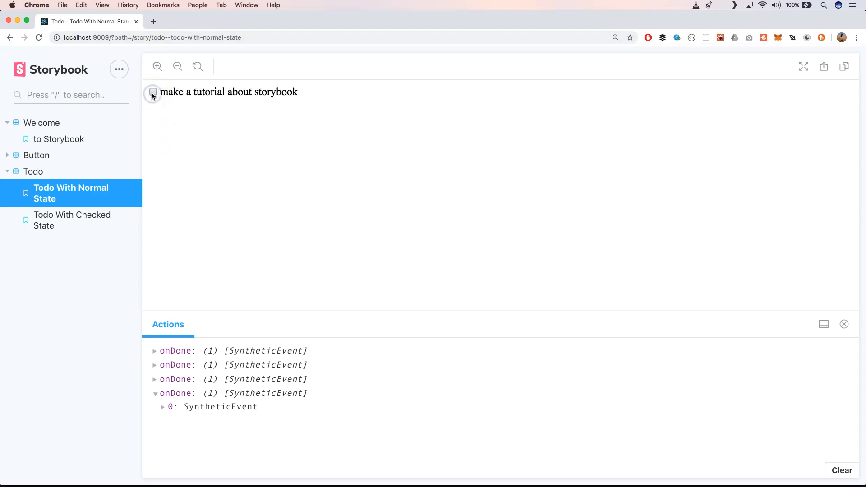